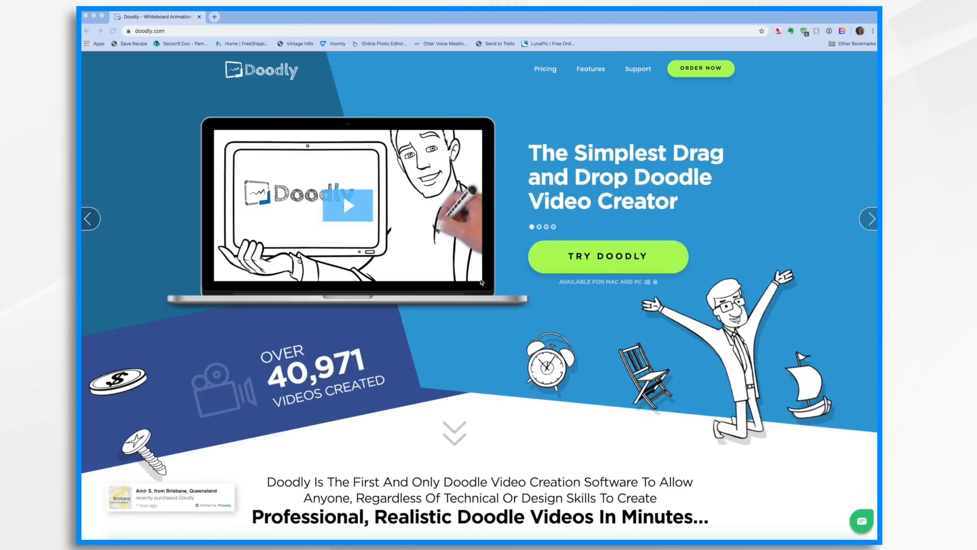
{"action": "mouse_move", "coordinate": [772, 537]}
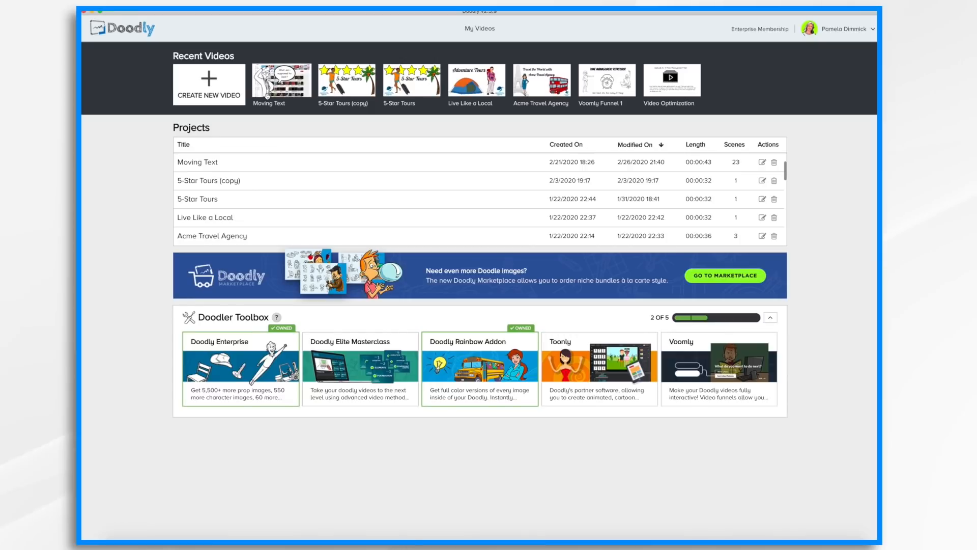
{"action": "mouse_move", "coordinate": [201, 189]}
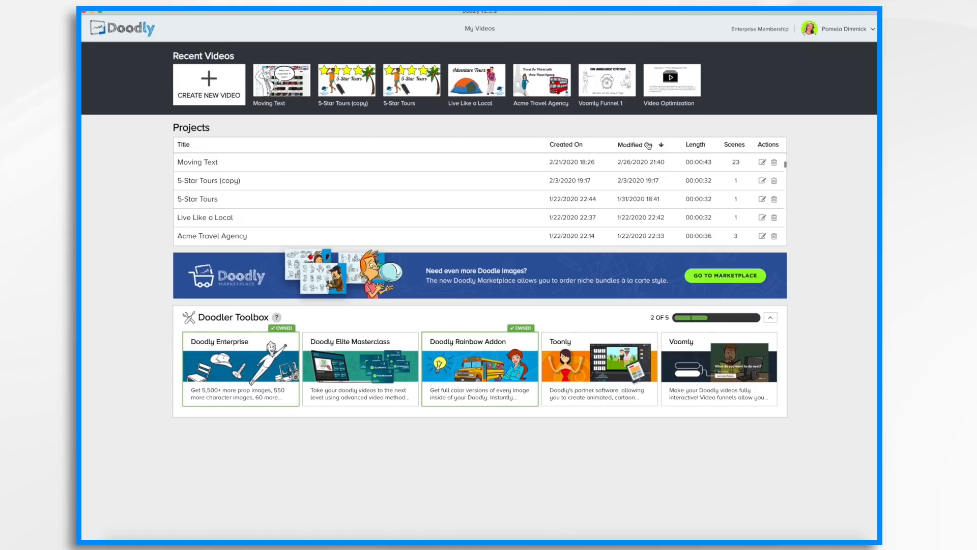
{"action": "mouse_move", "coordinate": [707, 146]}
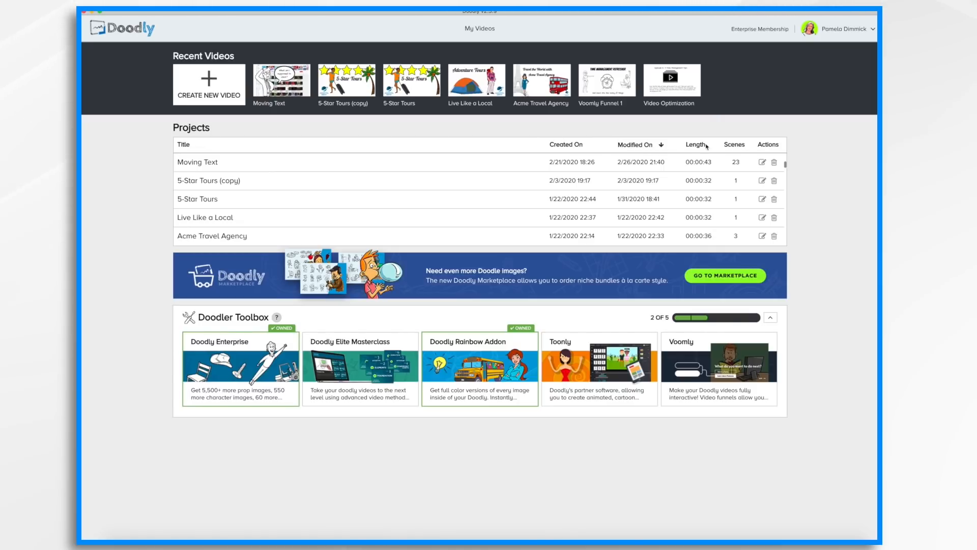
{"action": "mouse_move", "coordinate": [739, 145]}
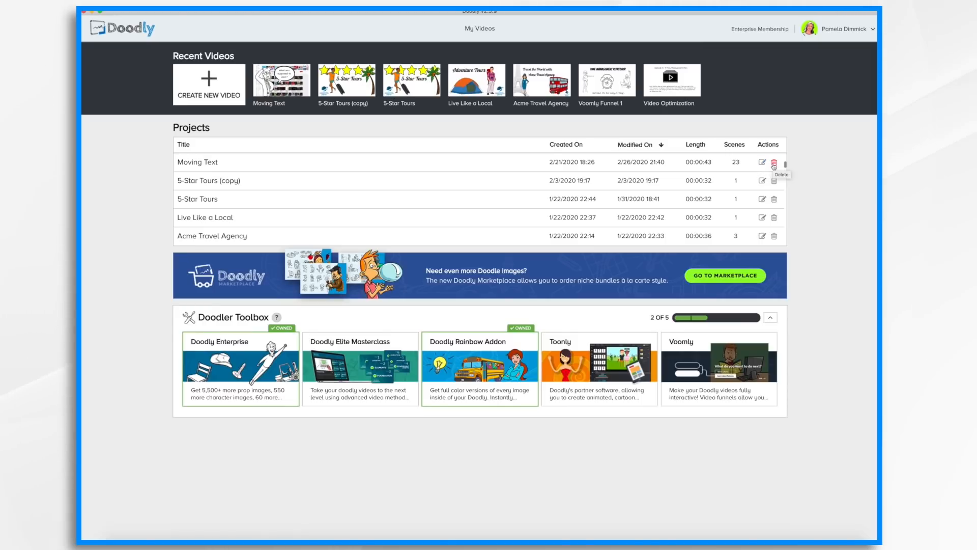
{"action": "mouse_move", "coordinate": [203, 166]}
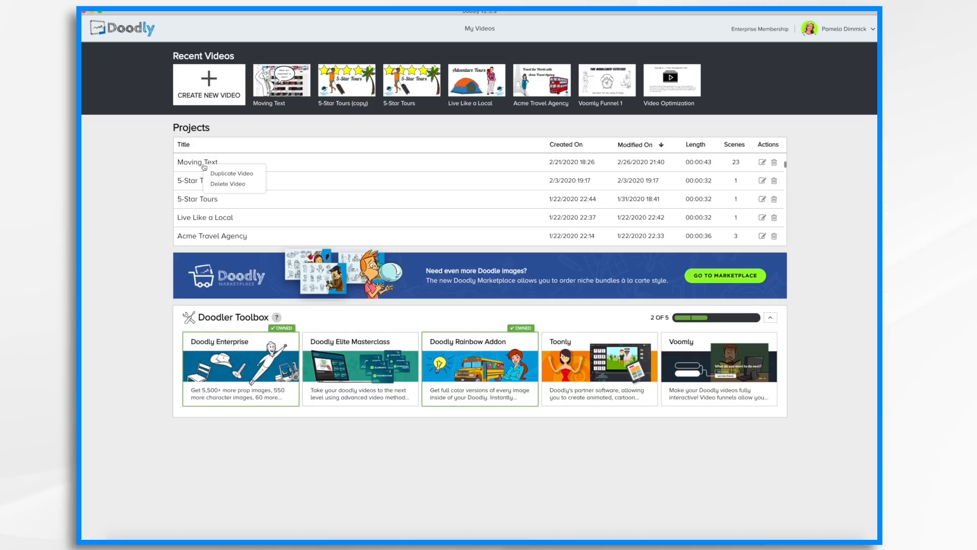
{"action": "mouse_move", "coordinate": [231, 173]}
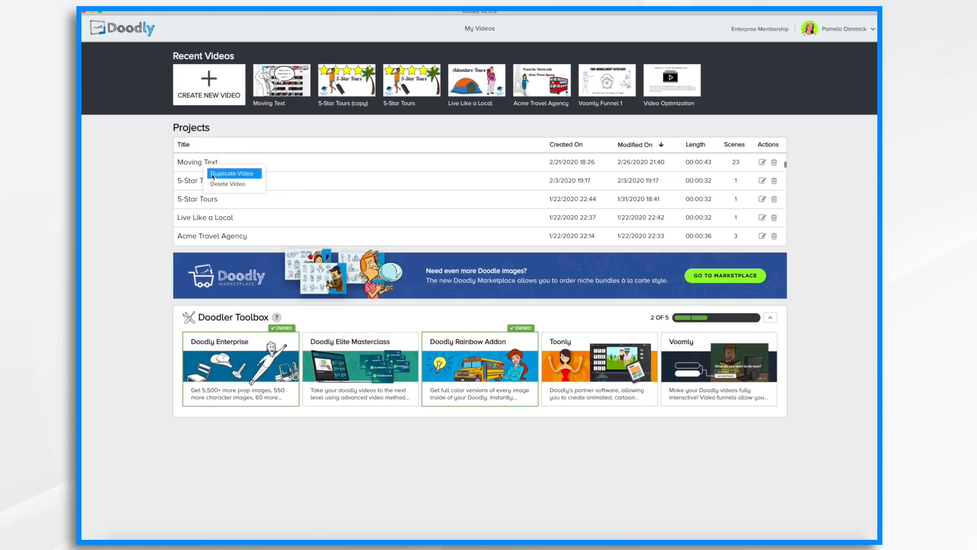
{"action": "mouse_move", "coordinate": [373, 309]}
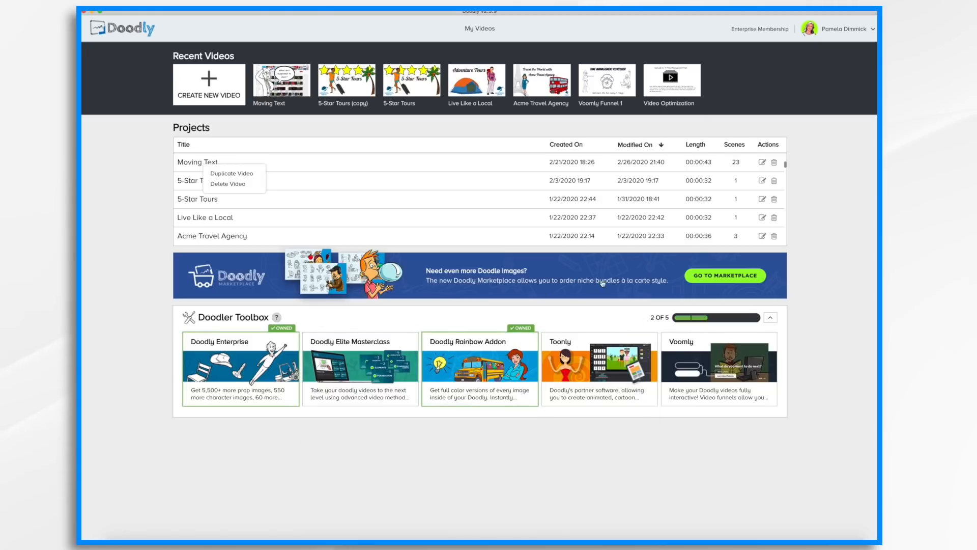
{"action": "mouse_move", "coordinate": [725, 276]}
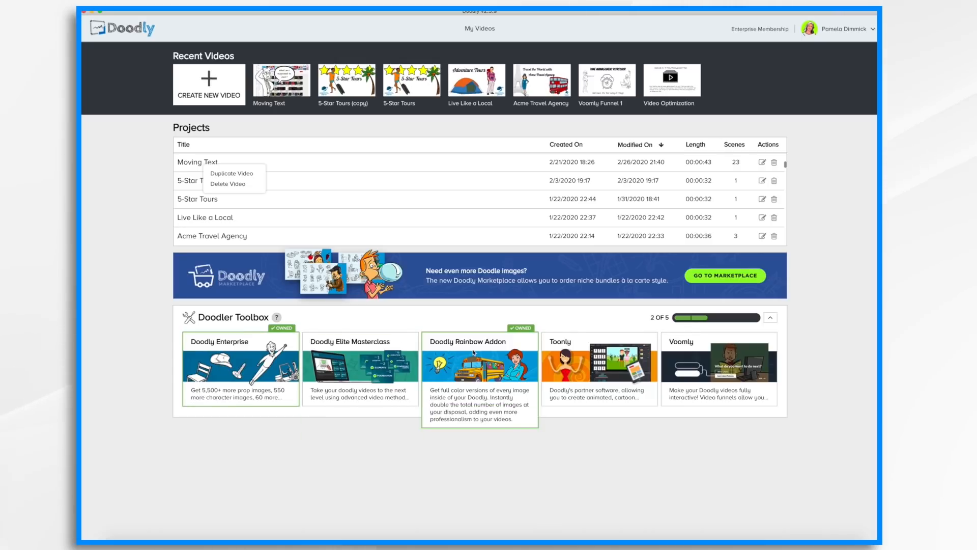
{"action": "mouse_move", "coordinate": [350, 365]}
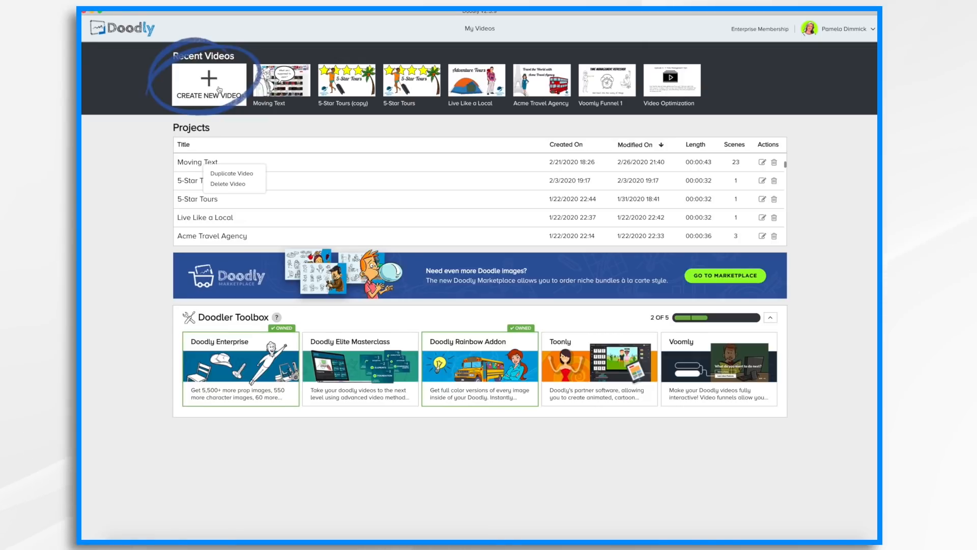
Create a new whiteboard video titled 'Doodly Interface Tour' at 480p and open its editor.
{"action": "left_click", "coordinate": [208, 84]}
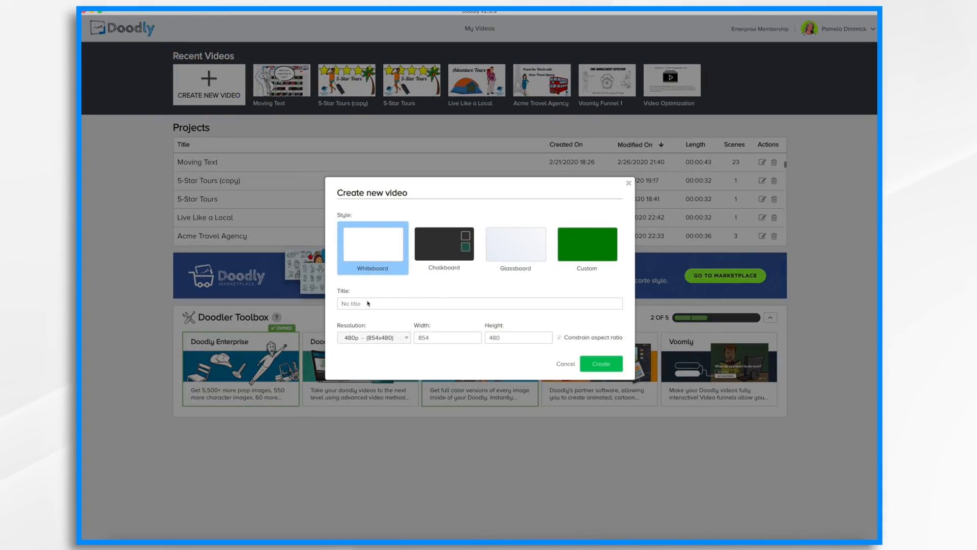
{"action": "type", "text": "Doodly Interface Tour"}
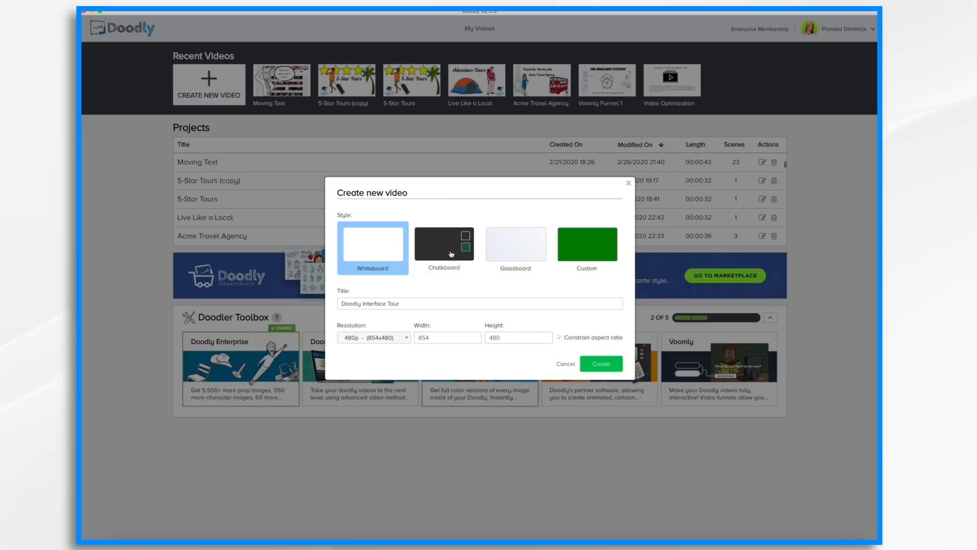
{"action": "mouse_move", "coordinate": [380, 244]}
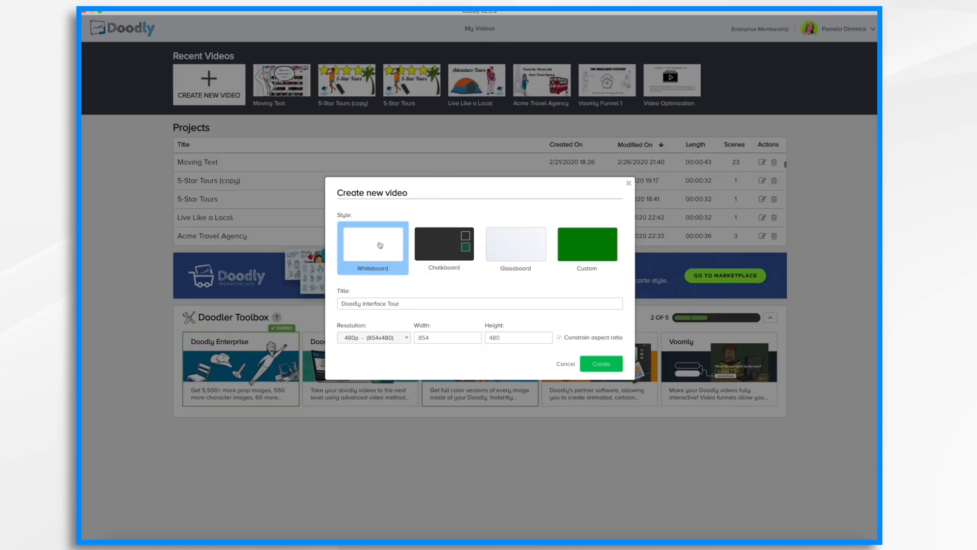
{"action": "mouse_move", "coordinate": [404, 340]}
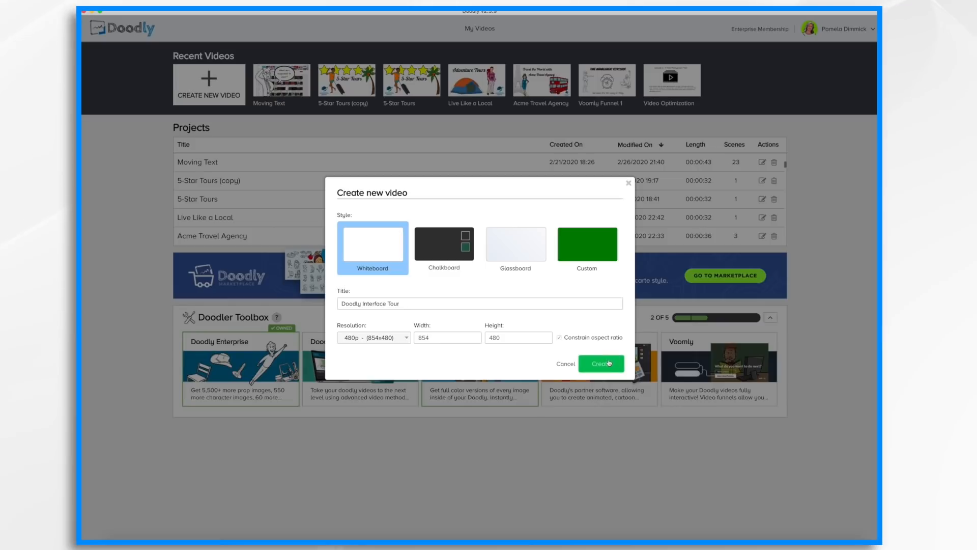
{"action": "left_click", "coordinate": [601, 364]}
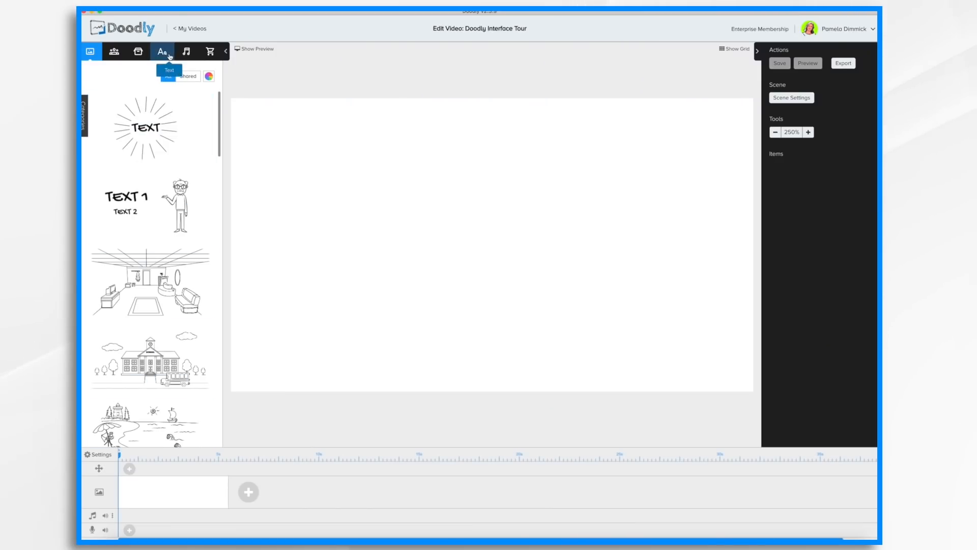
Browse through the asset libraries — characters, props, fonts, sounds, marketplace — and return to characters.
{"action": "left_click", "coordinate": [149, 360]}
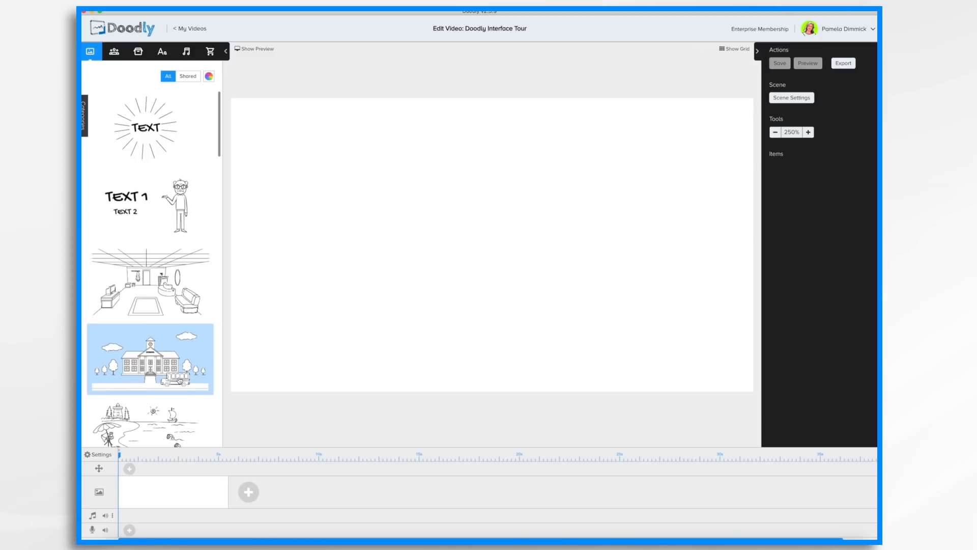
{"action": "left_click", "coordinate": [113, 50]}
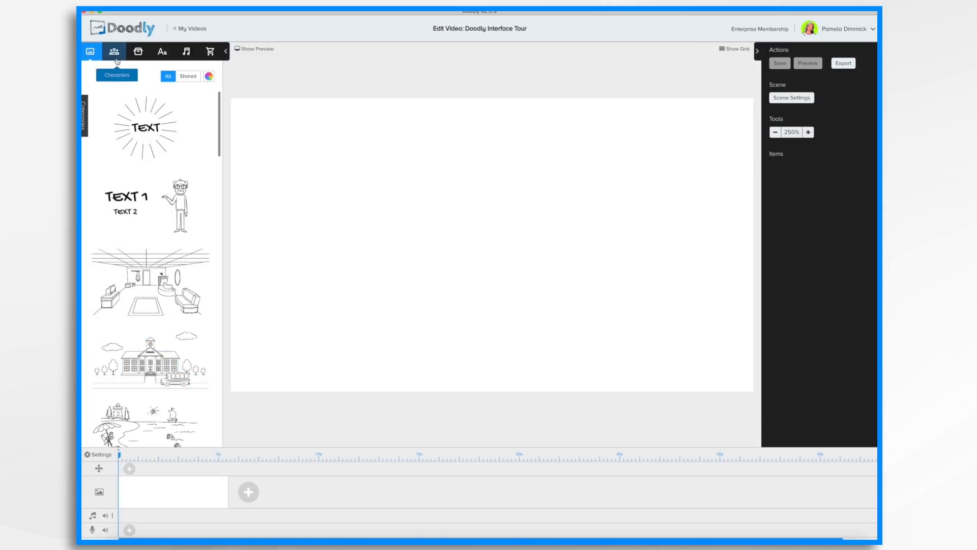
{"action": "left_click", "coordinate": [137, 51]}
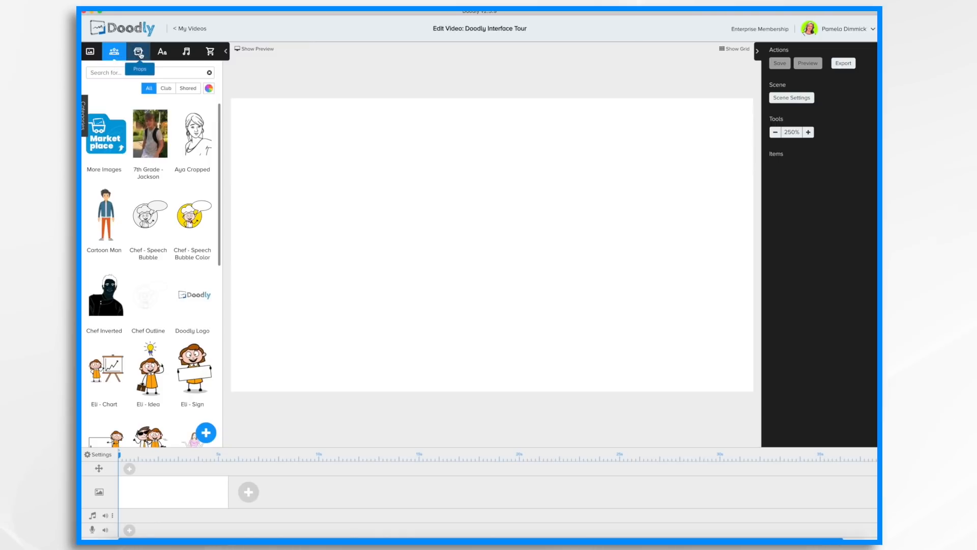
{"action": "left_click", "coordinate": [138, 51]}
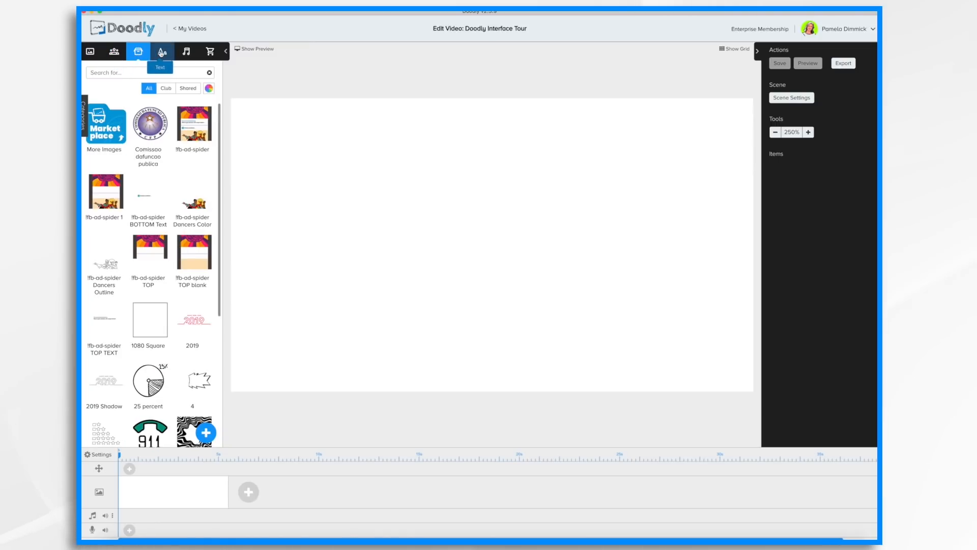
{"action": "left_click", "coordinate": [161, 51]}
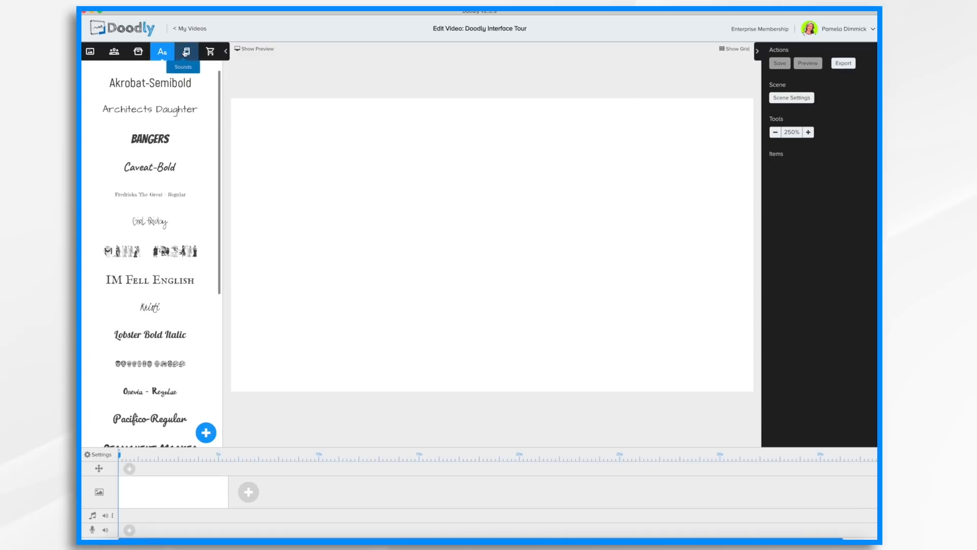
{"action": "left_click", "coordinate": [185, 51]}
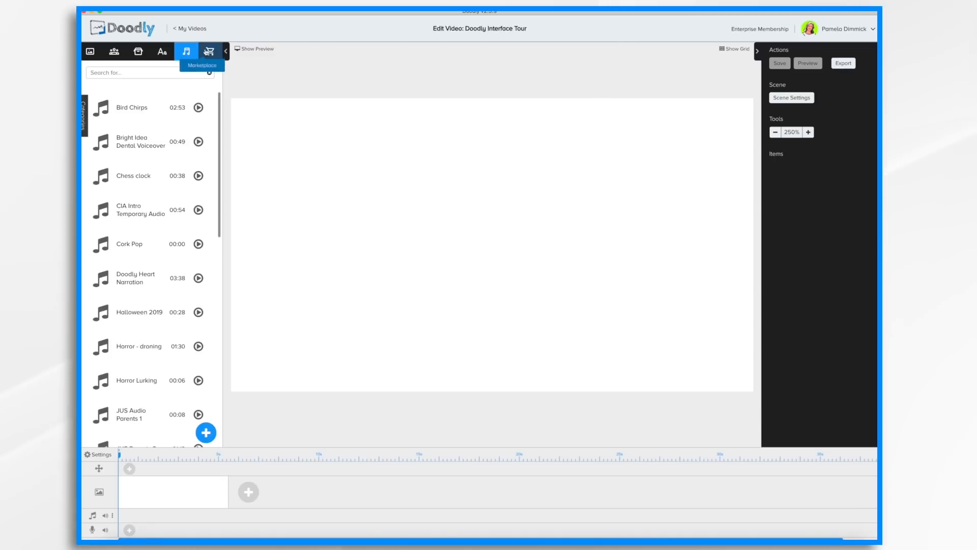
{"action": "left_click", "coordinate": [210, 51]}
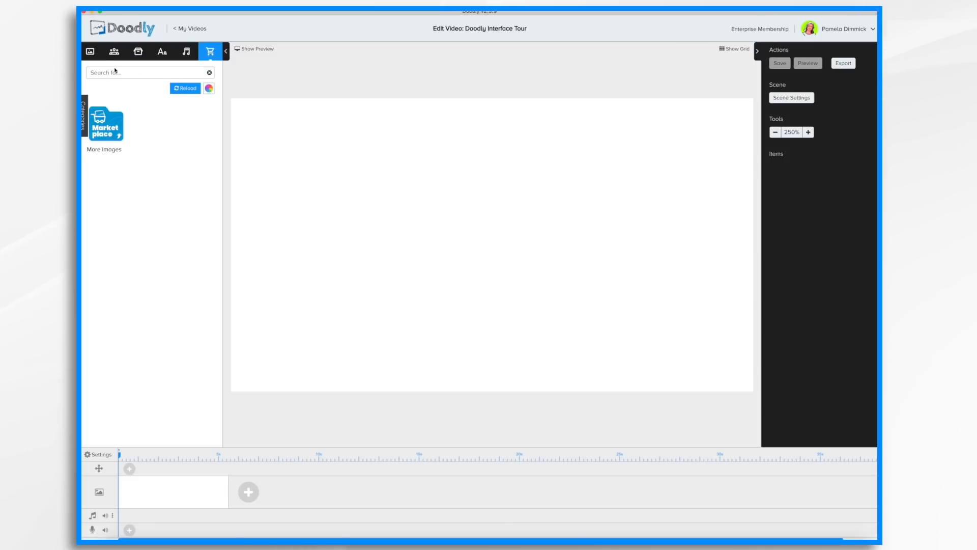
{"action": "left_click", "coordinate": [113, 51]}
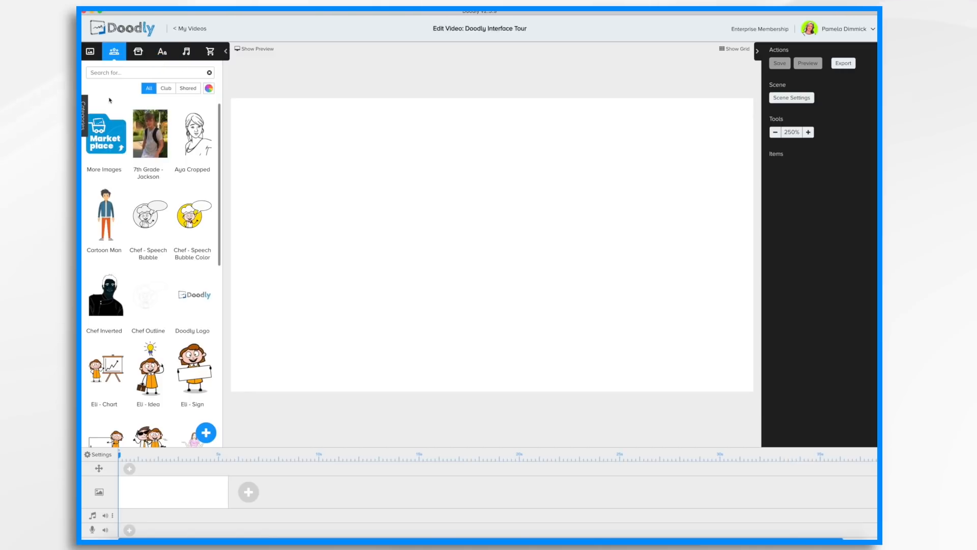
Filter the character list to the club set and scroll through it.
{"action": "left_click", "coordinate": [84, 114]}
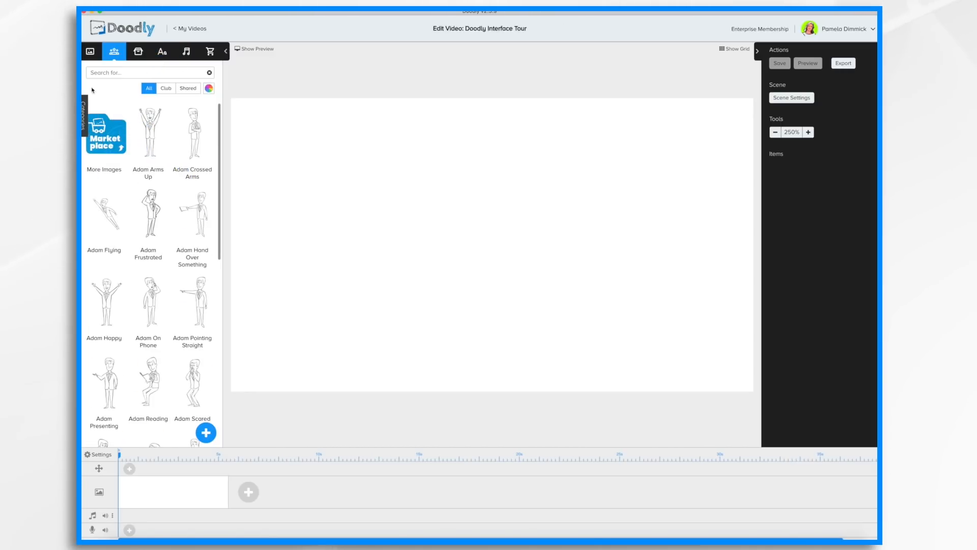
{"action": "left_click", "coordinate": [82, 126]}
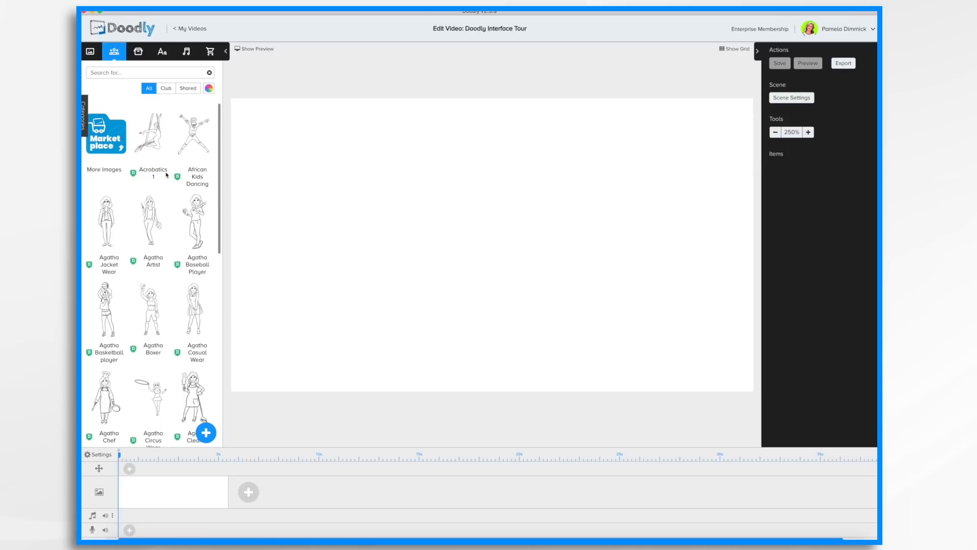
{"action": "mouse_move", "coordinate": [171, 93]}
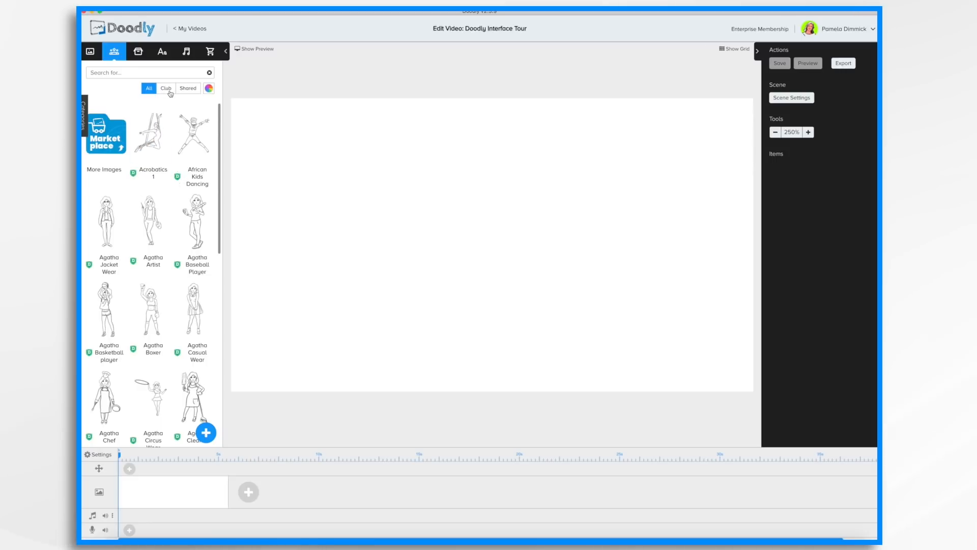
{"action": "left_click", "coordinate": [166, 87]}
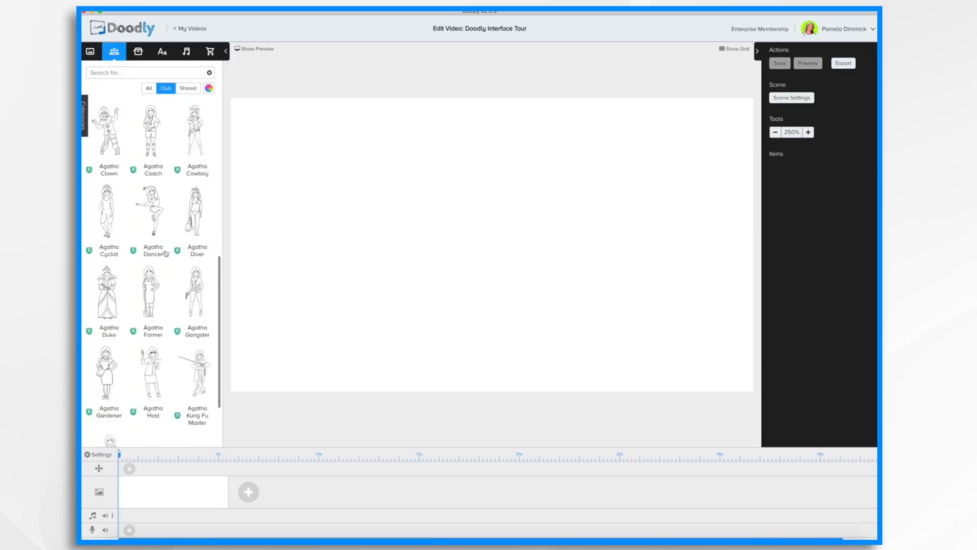
{"action": "scroll", "scroll_direction": "down", "scroll_amount": 3}
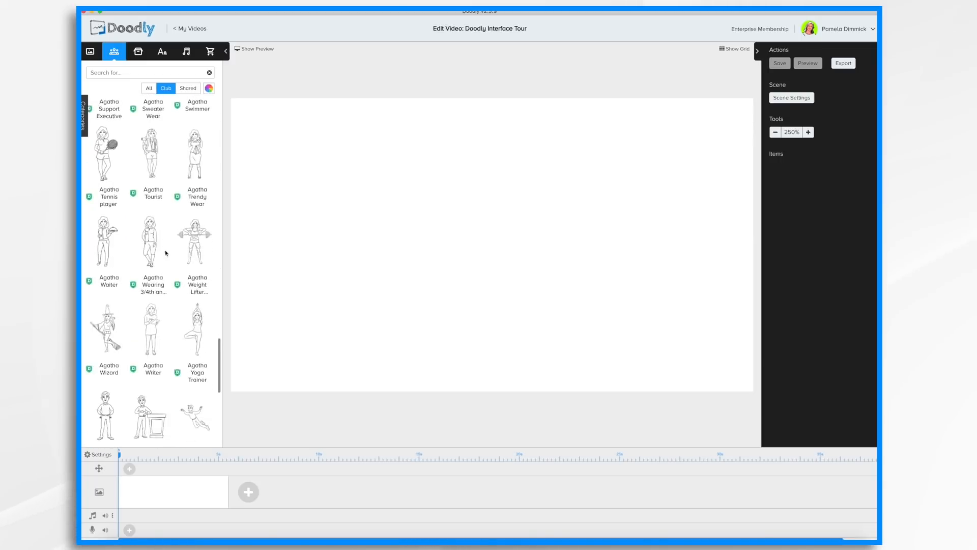
{"action": "scroll", "scroll_direction": "down", "scroll_amount": 3}
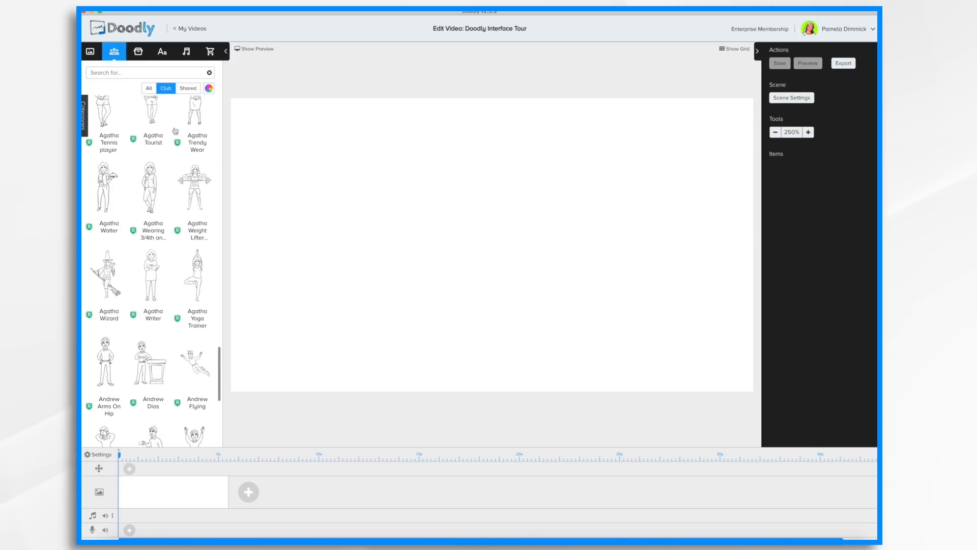
{"action": "left_click", "coordinate": [187, 88]}
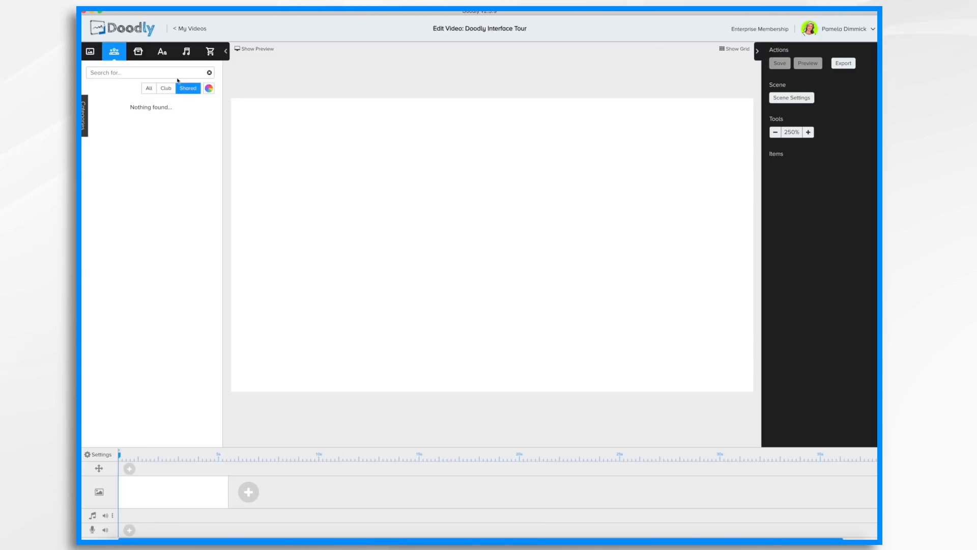
Show all characters in their Doodly Rainbow coloured versions, then go to scene templates.
{"action": "left_click", "coordinate": [149, 88]}
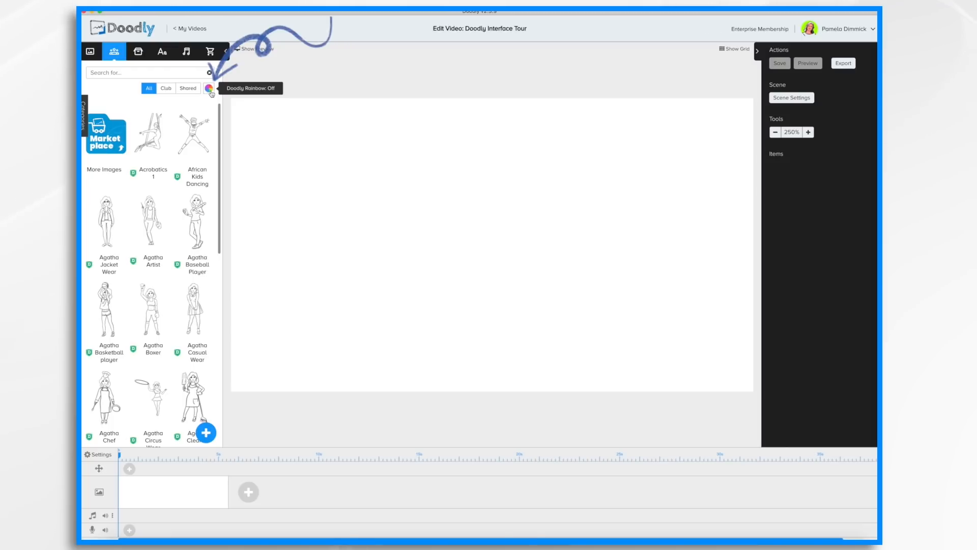
{"action": "left_click", "coordinate": [210, 89]}
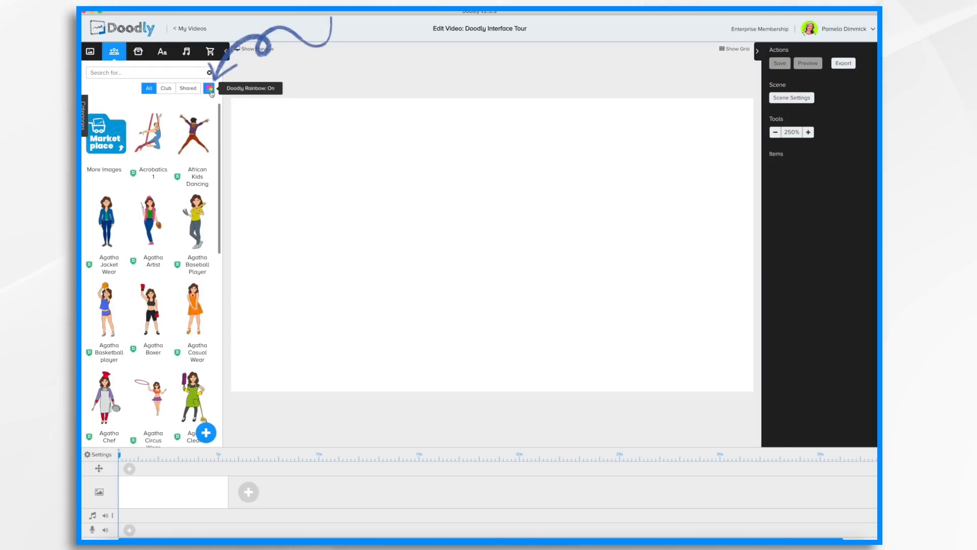
{"action": "scroll", "scroll_direction": "down", "scroll_amount": 3}
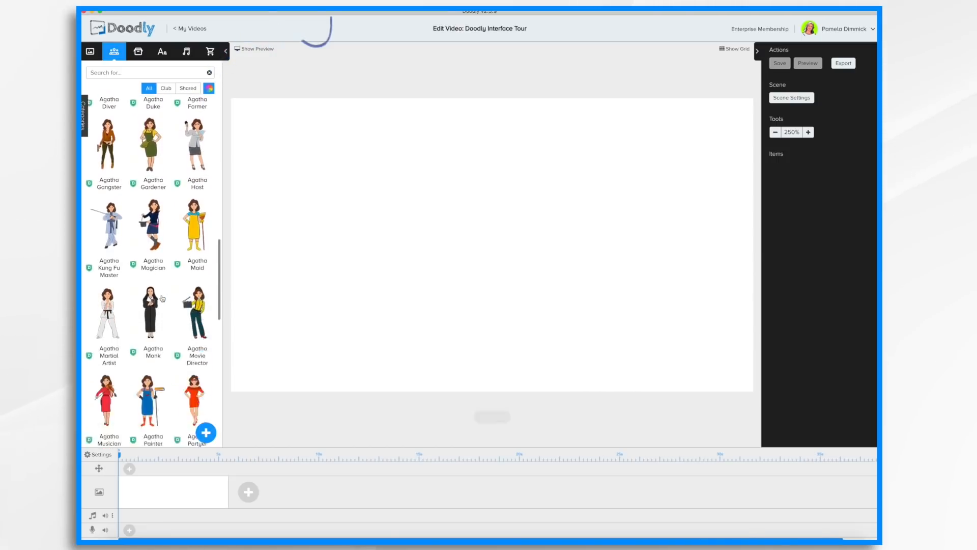
{"action": "left_click", "coordinate": [91, 51]}
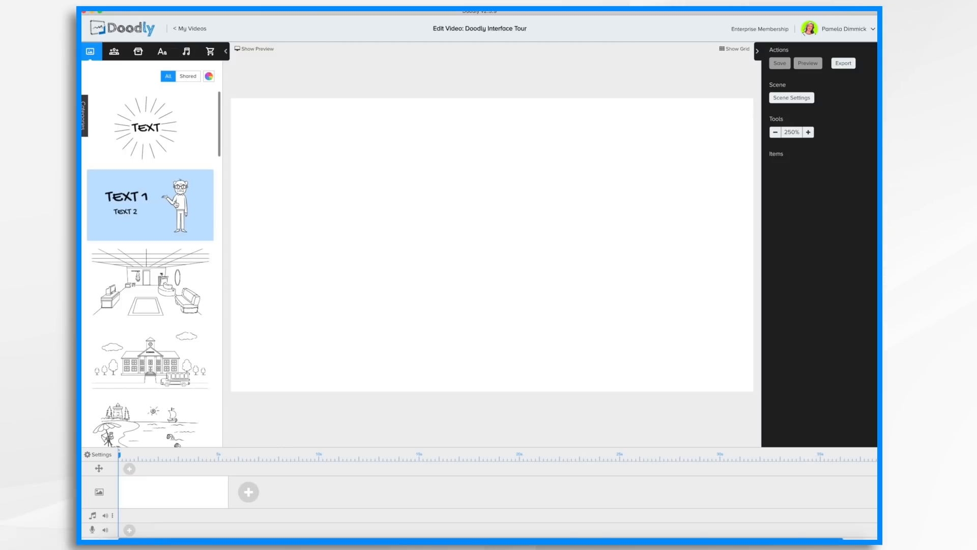
Place the TEXT 1 / TEXT 2 elderly presenter template and nudge TEXT 1 right using the grid.
{"action": "left_click_drag", "start_coordinate": [149, 205], "coordinate": [451, 218]}
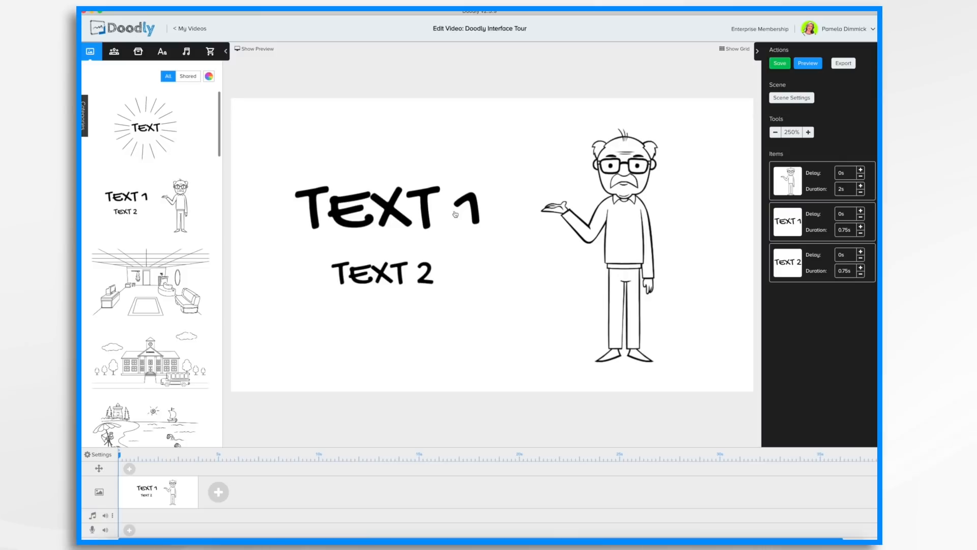
{"action": "left_click", "coordinate": [617, 243]}
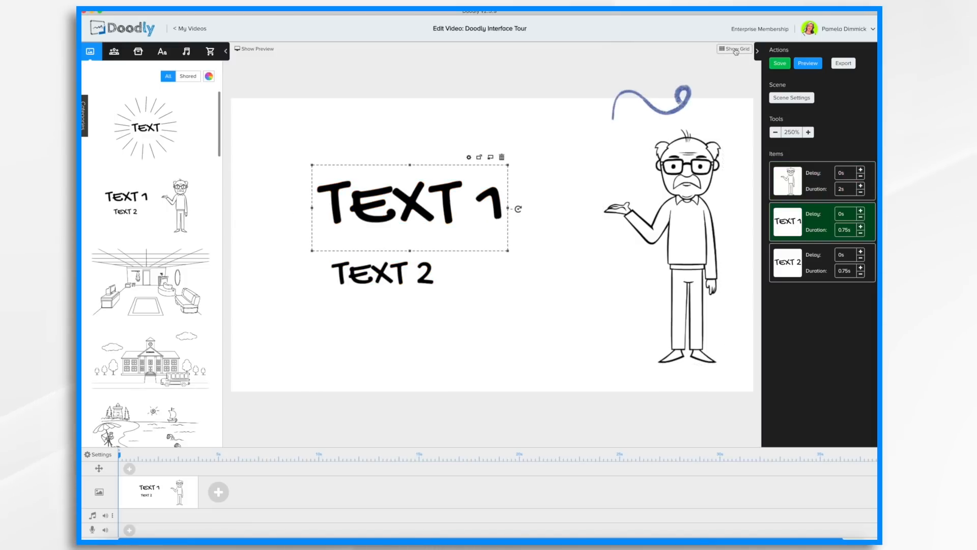
{"action": "left_click", "coordinate": [734, 49]}
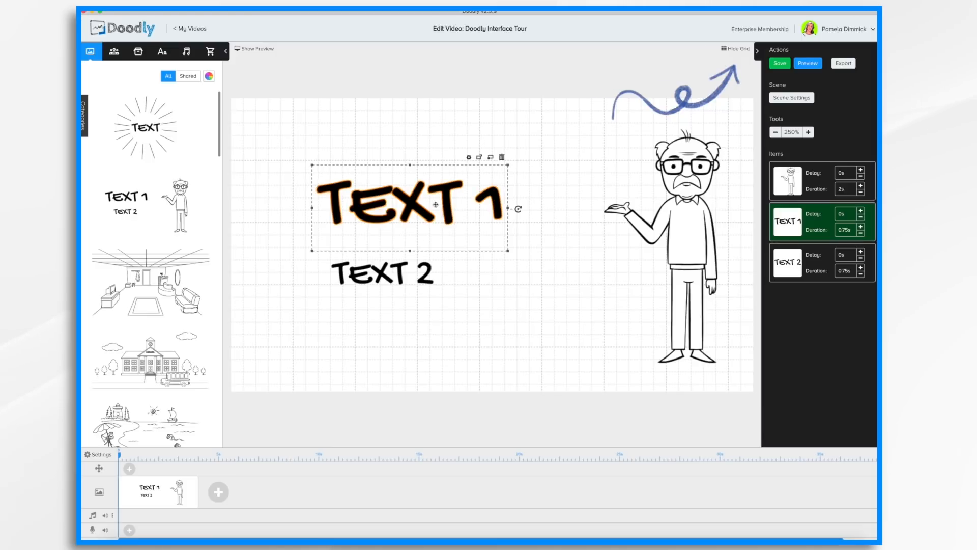
{"action": "left_click_drag", "start_coordinate": [408, 203], "coordinate": [441, 200]}
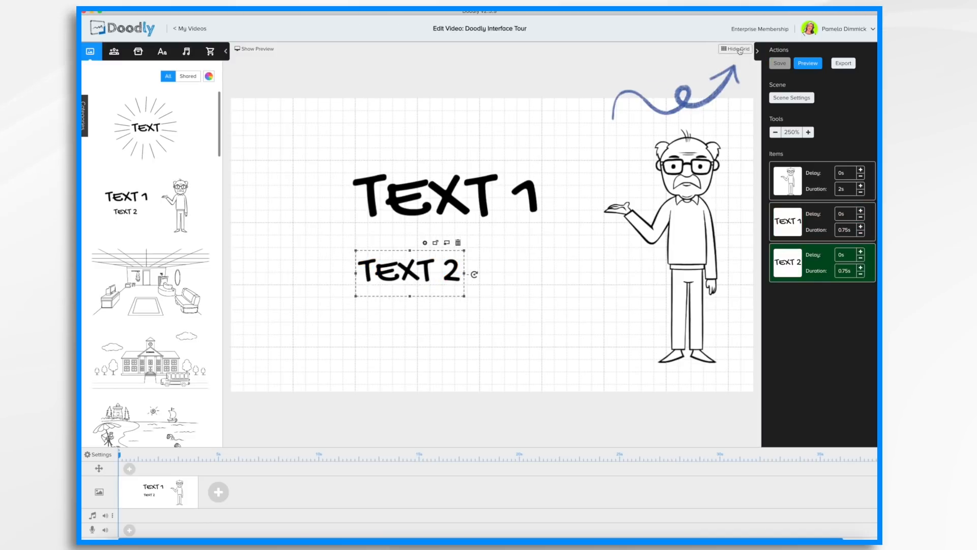
{"action": "left_click", "coordinate": [735, 49]}
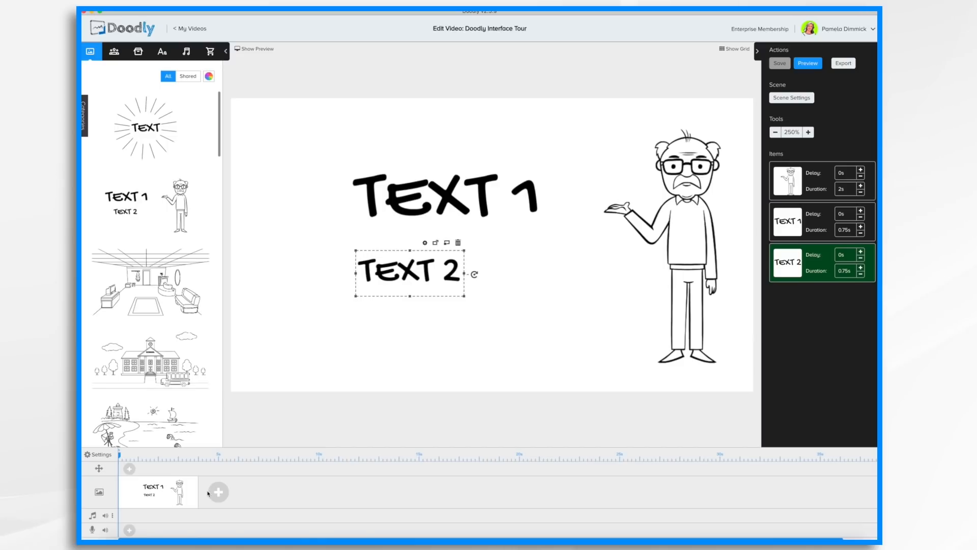
{"action": "mouse_move", "coordinate": [171, 521]}
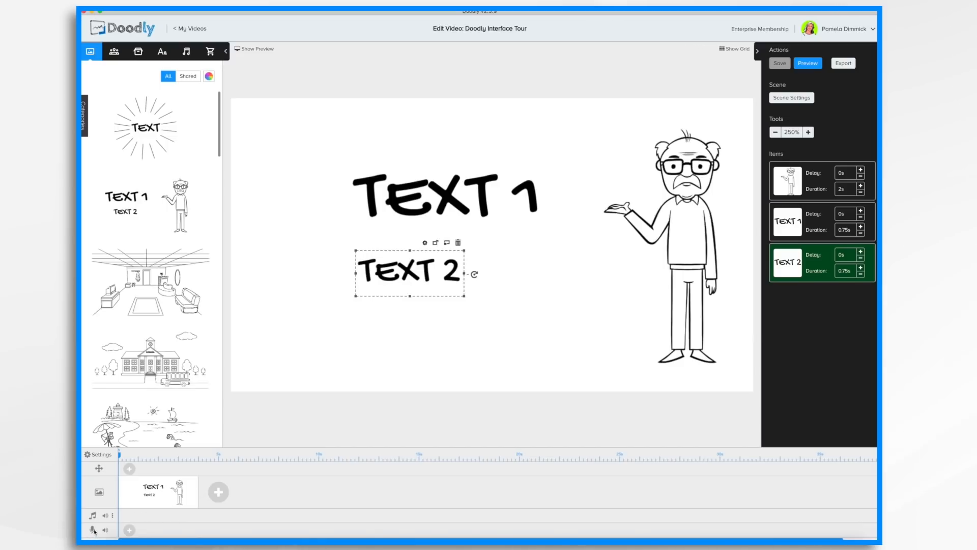
{"action": "mouse_move", "coordinate": [111, 479]}
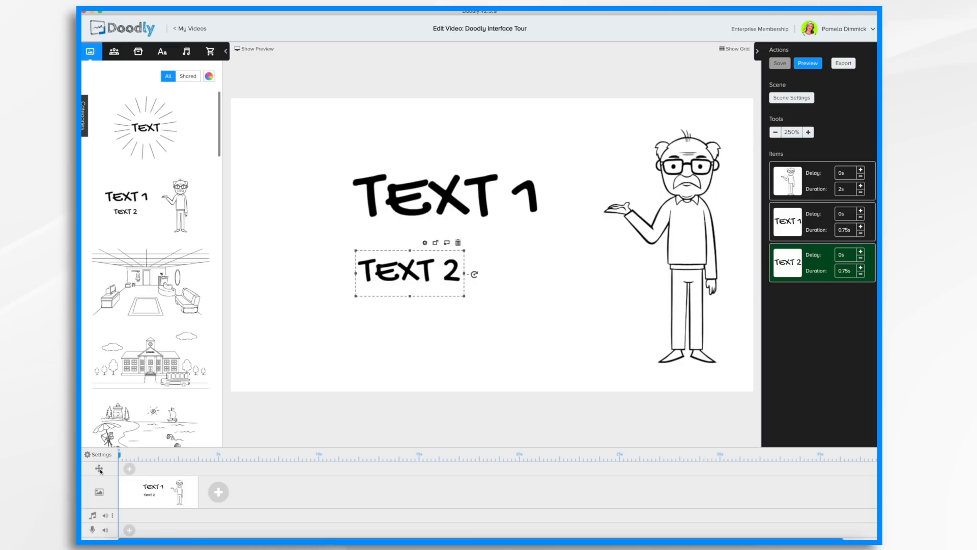
Show the Sounds library with tracks such as Bird Chirps and Chess clock.
{"action": "left_click", "coordinate": [150, 359]}
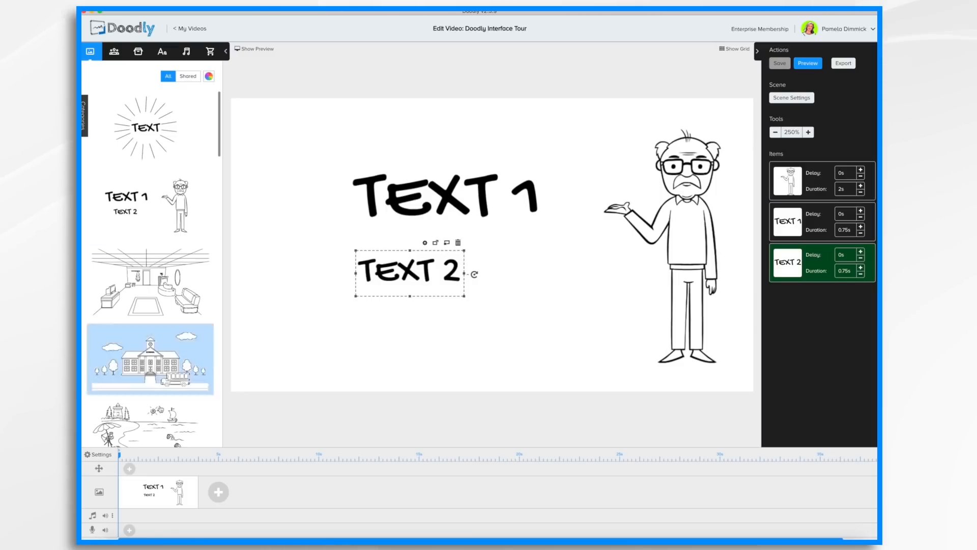
{"action": "mouse_move", "coordinate": [186, 51]}
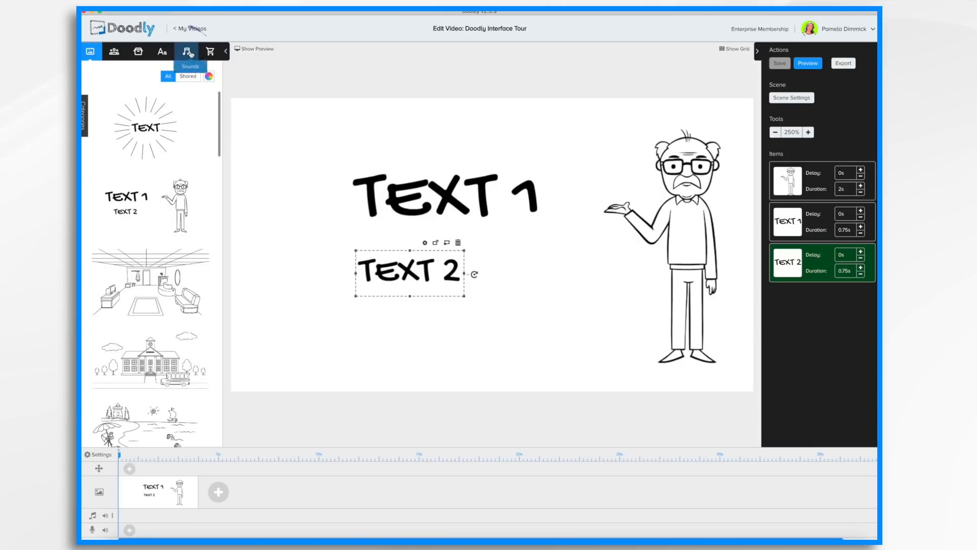
{"action": "left_click", "coordinate": [187, 51]}
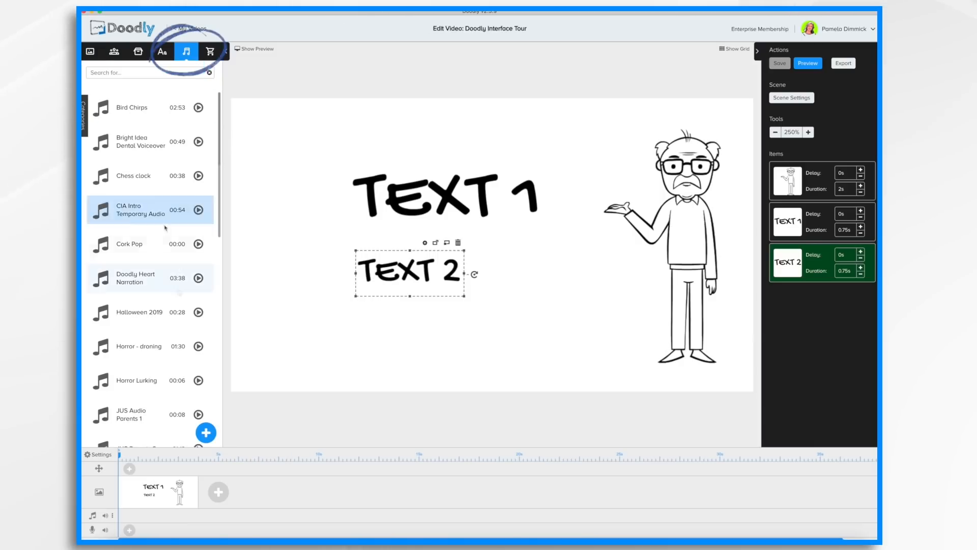
Add the Dance With Me track to the timeline's music row.
{"action": "scroll", "scroll_direction": "down", "scroll_amount": 3}
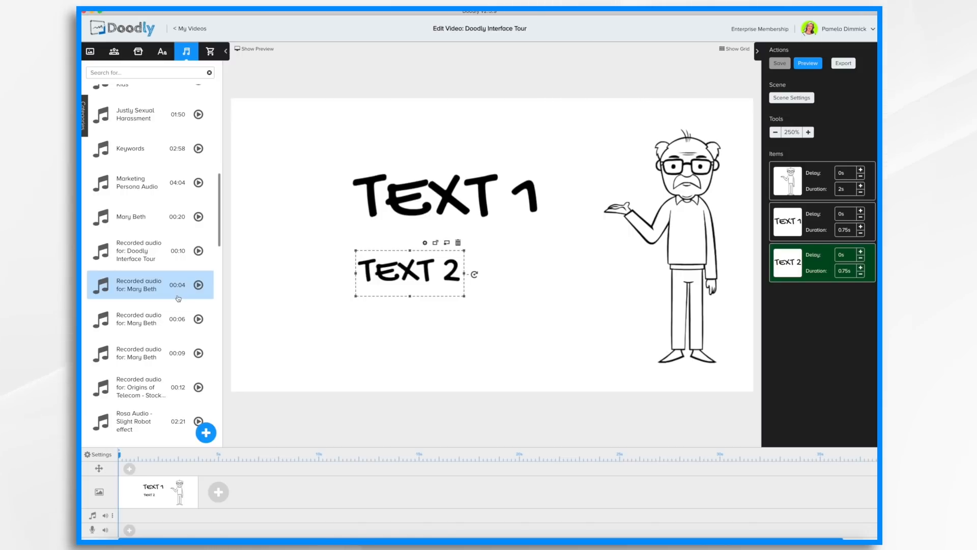
{"action": "scroll", "scroll_direction": "down", "scroll_amount": 3}
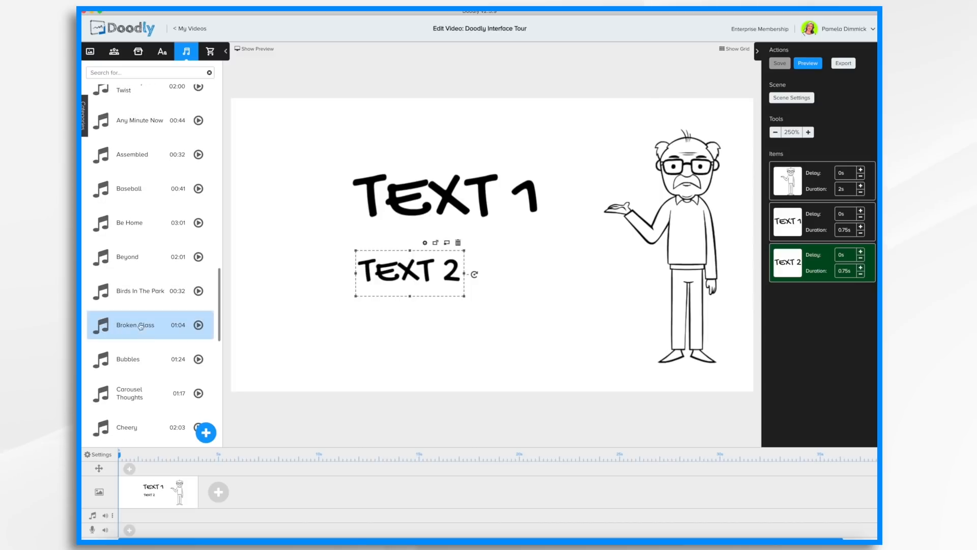
{"action": "scroll", "scroll_direction": "down", "scroll_amount": 3}
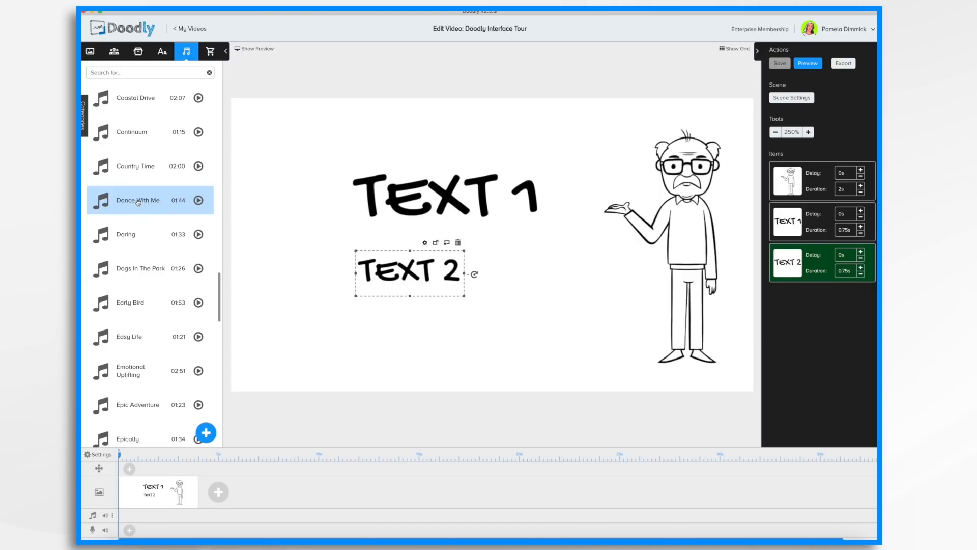
{"action": "left_click_drag", "start_coordinate": [137, 199], "coordinate": [211, 504]}
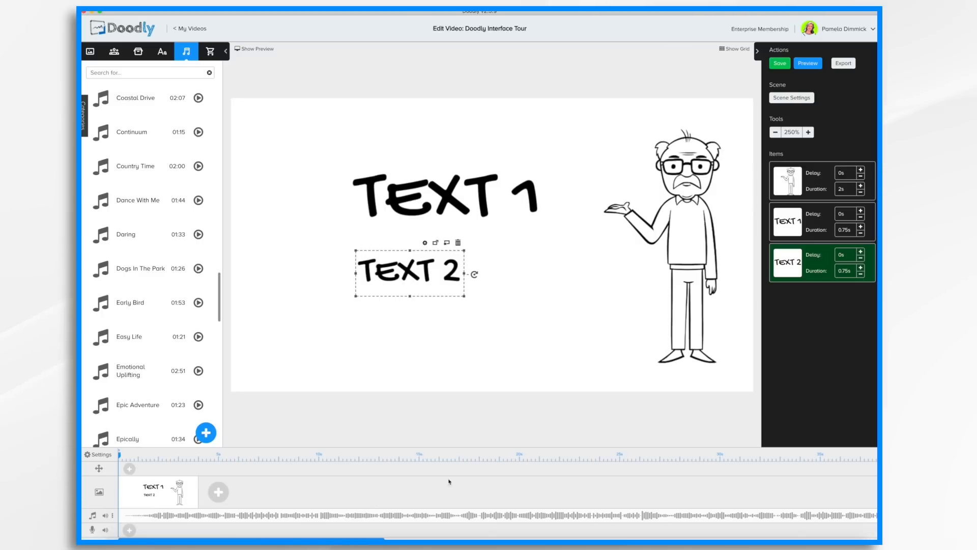
{"action": "left_click", "coordinate": [779, 63]}
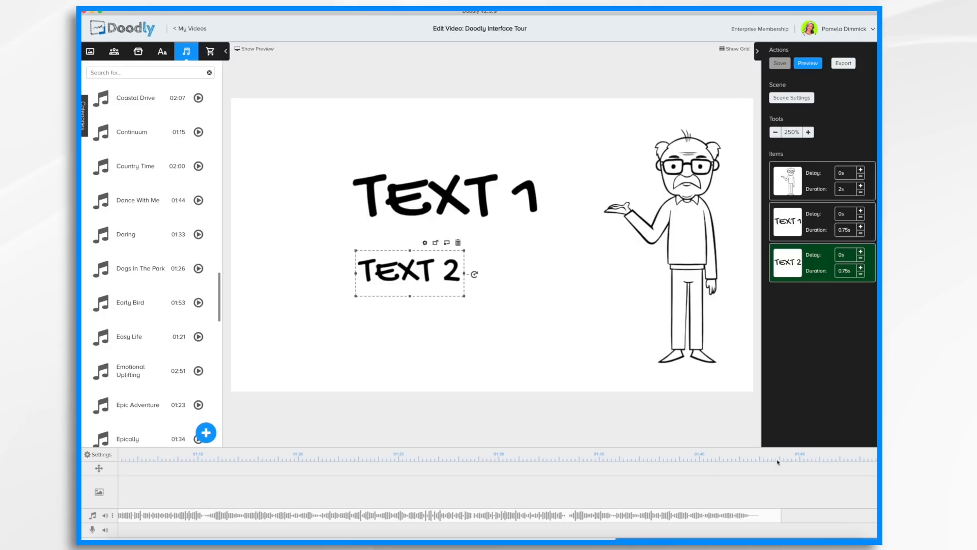
{"action": "mouse_move", "coordinate": [746, 492]}
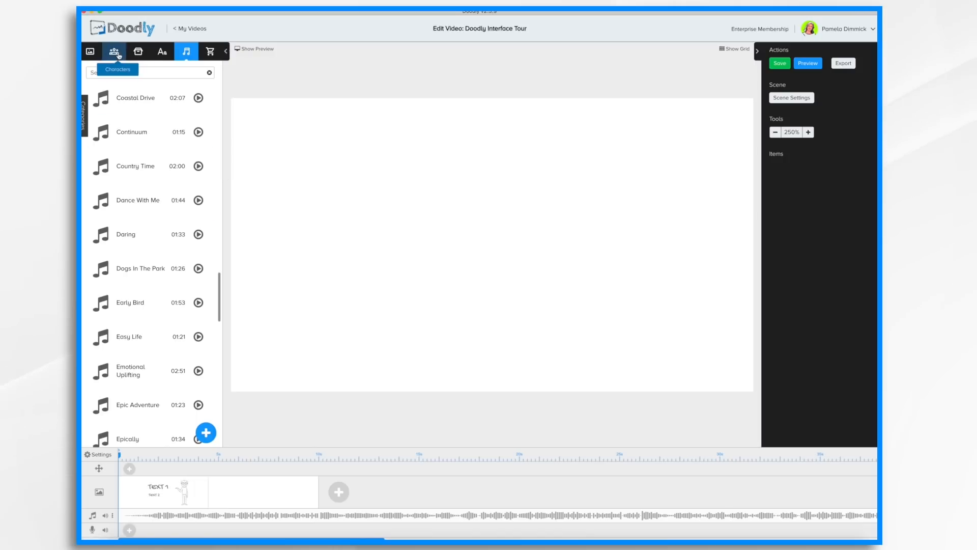
Switch to the character library for the second scene's Agatha characters.
{"action": "left_click", "coordinate": [113, 51]}
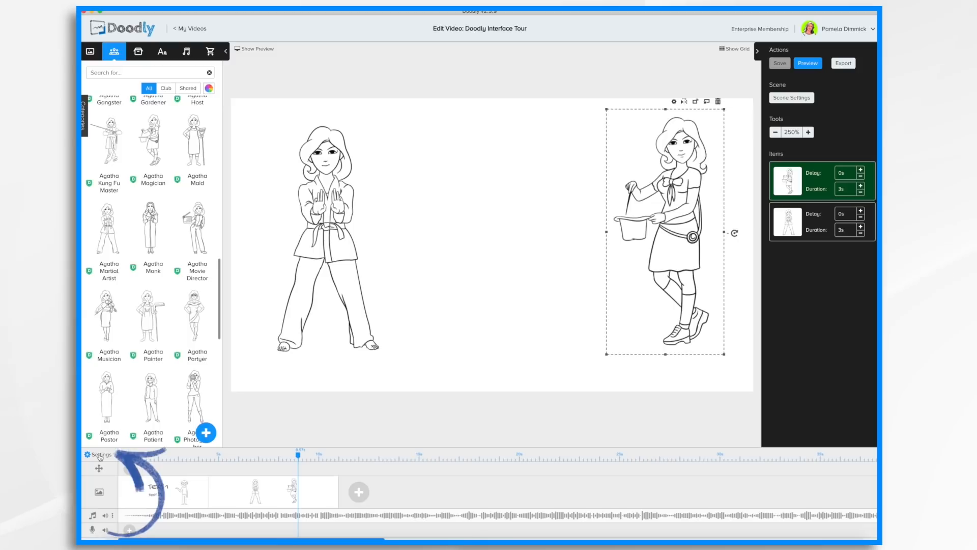
Set video settings to Dark Chalkboard with a left-handed cartoon drawing hand, then close them.
{"action": "left_click", "coordinate": [100, 454]}
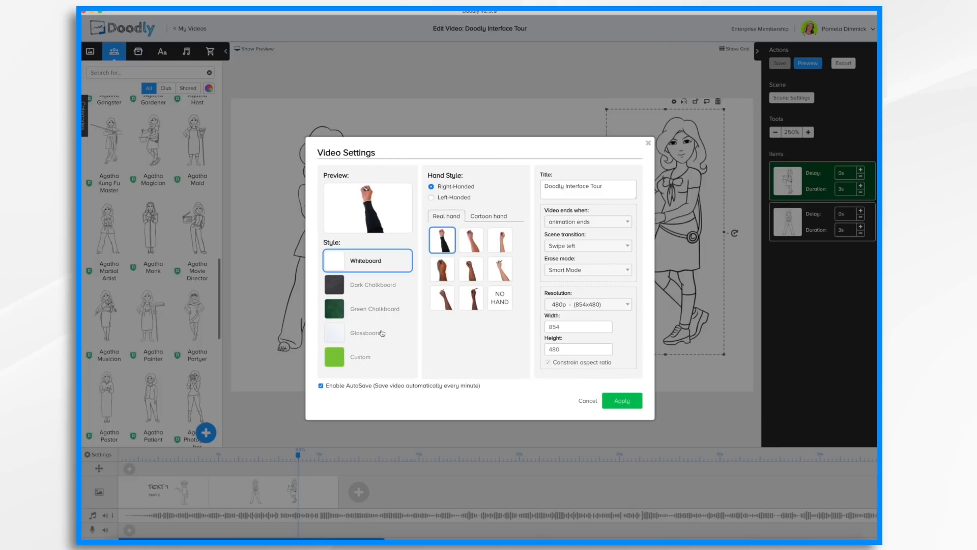
{"action": "mouse_move", "coordinate": [364, 287]}
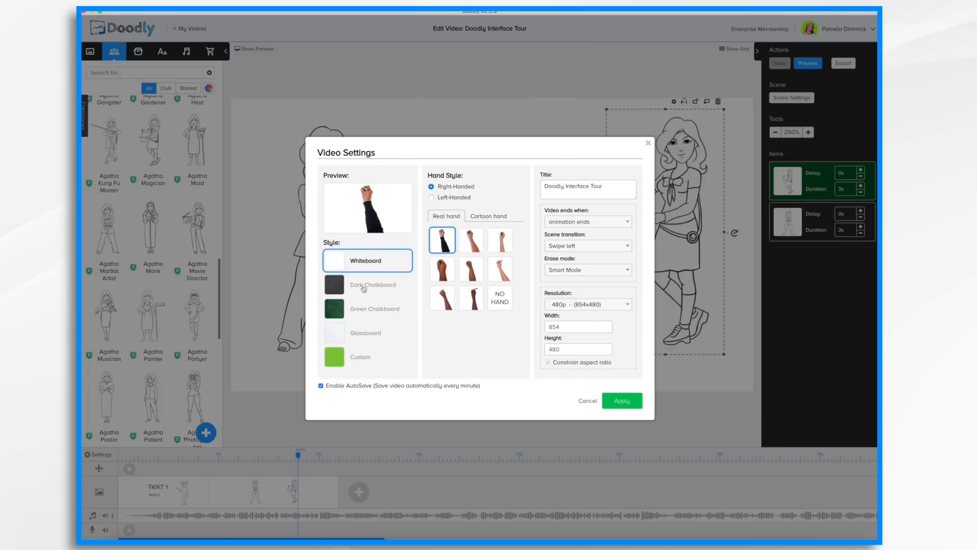
{"action": "left_click", "coordinate": [367, 284]}
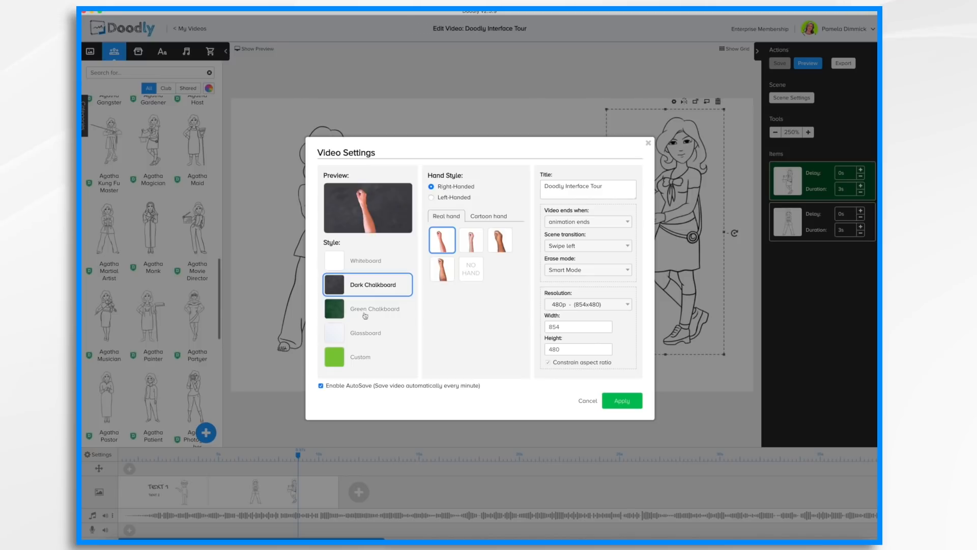
{"action": "left_click", "coordinate": [471, 241]}
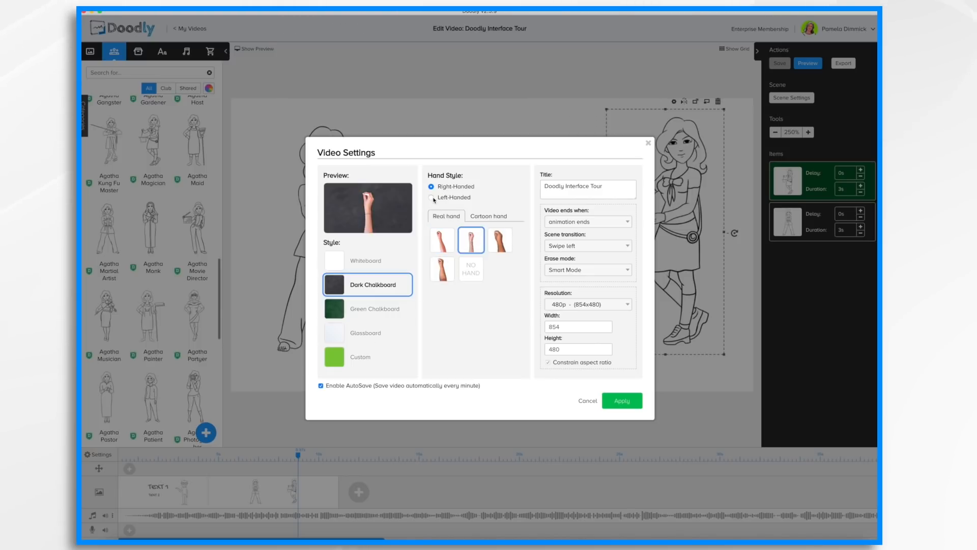
{"action": "left_click", "coordinate": [431, 196]}
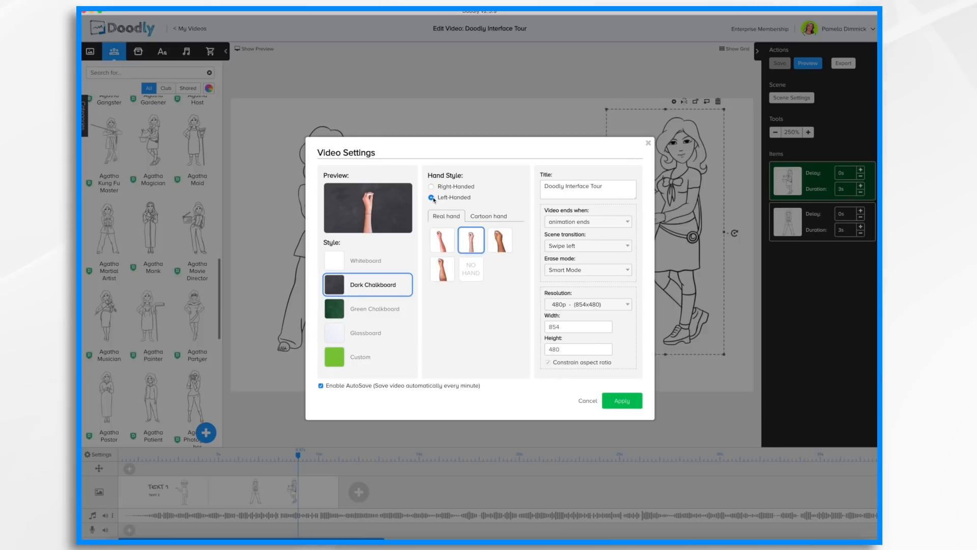
{"action": "left_click", "coordinate": [489, 216]}
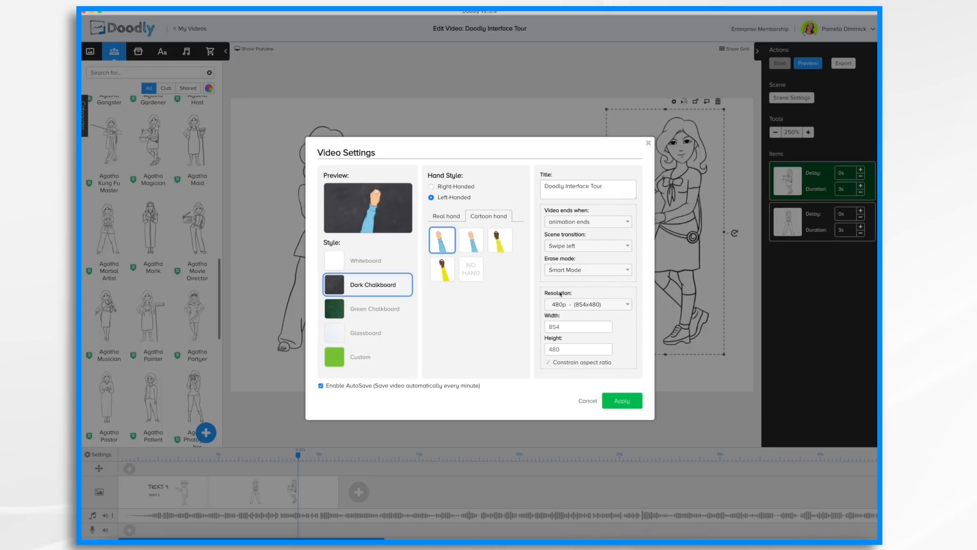
{"action": "mouse_move", "coordinate": [593, 223]}
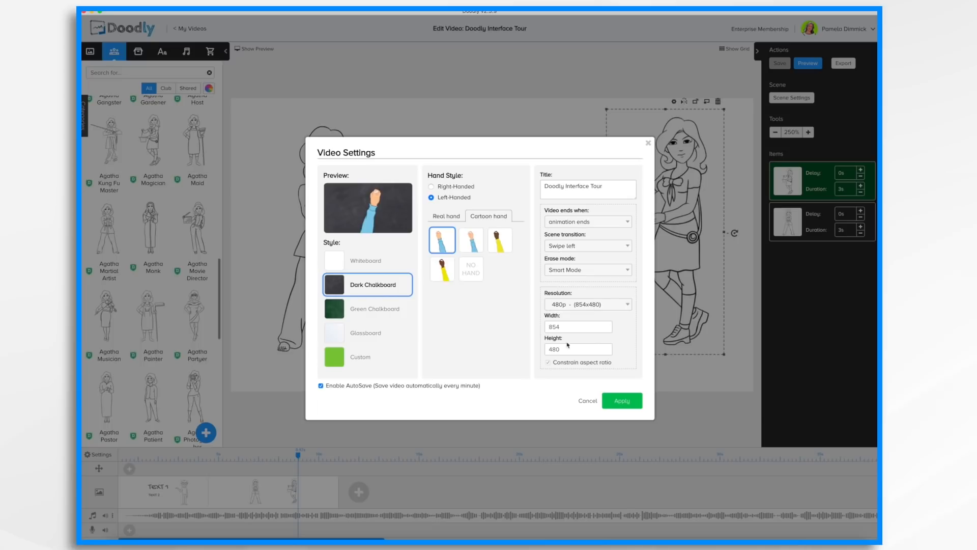
{"action": "left_click", "coordinate": [621, 400]}
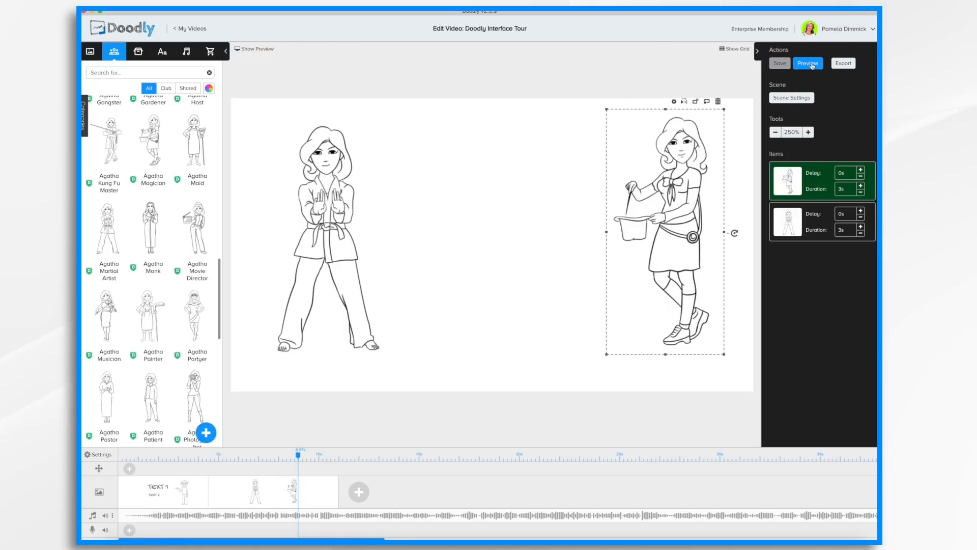
{"action": "mouse_move", "coordinate": [843, 63]}
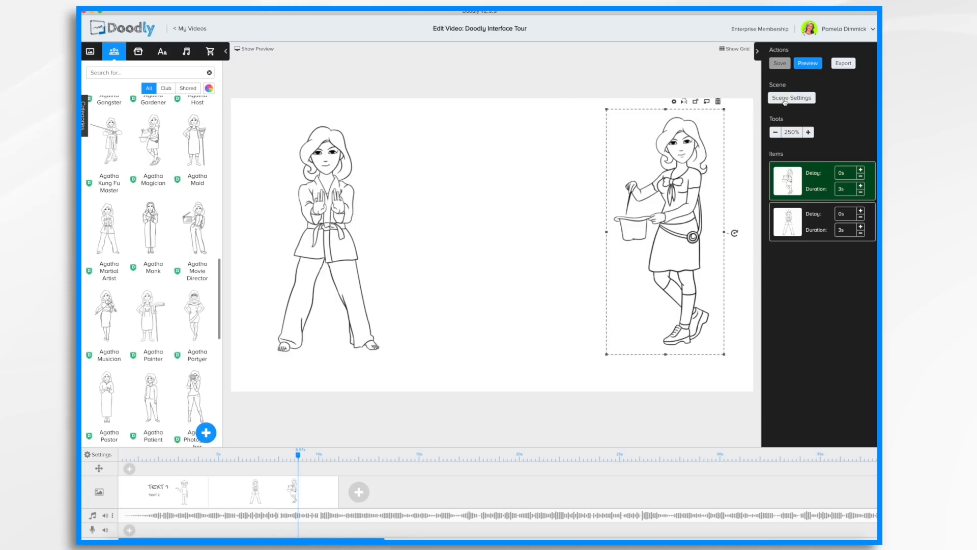
Review the scene settings' exit animations and keep Swipe left selected.
{"action": "left_click", "coordinate": [792, 98]}
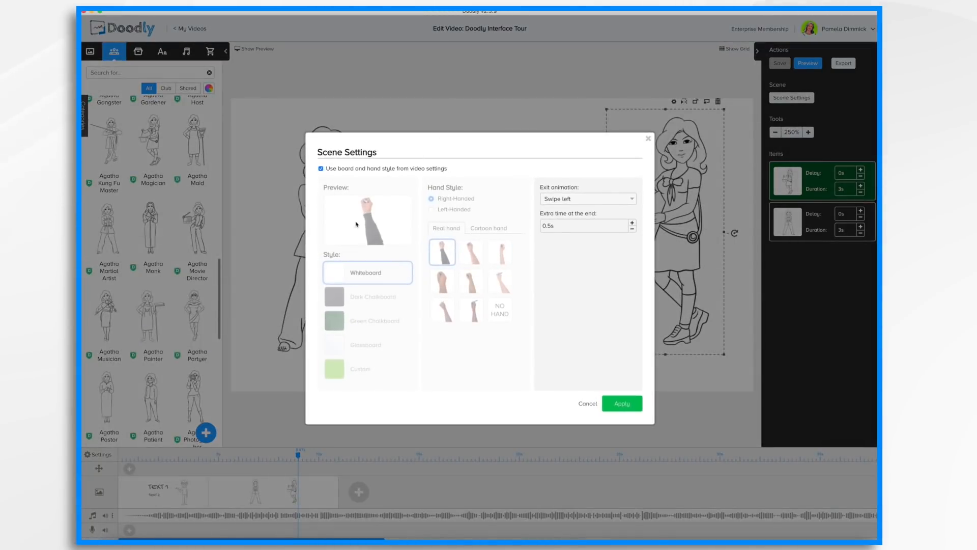
{"action": "mouse_move", "coordinate": [326, 434]}
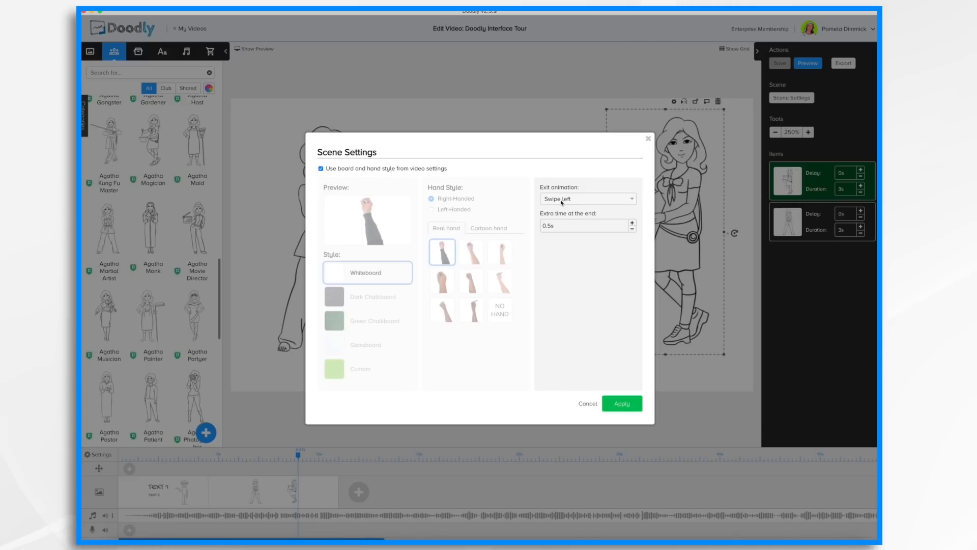
{"action": "left_click", "coordinate": [586, 198]}
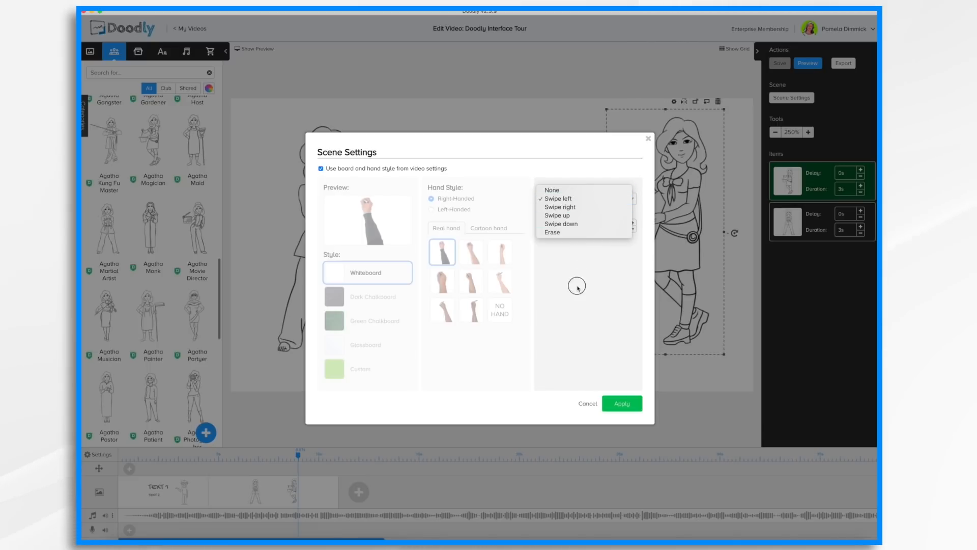
{"action": "left_click", "coordinate": [557, 199]}
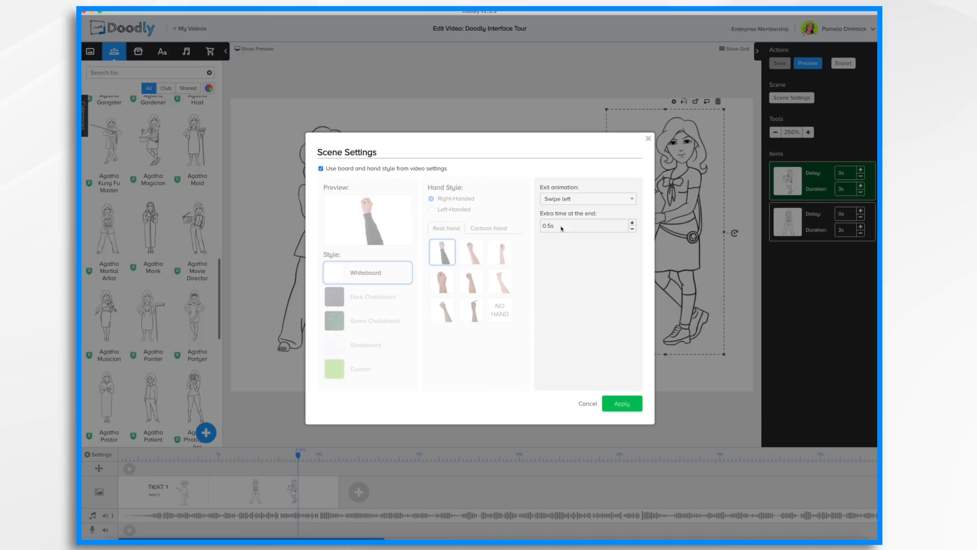
{"action": "mouse_move", "coordinate": [593, 398]}
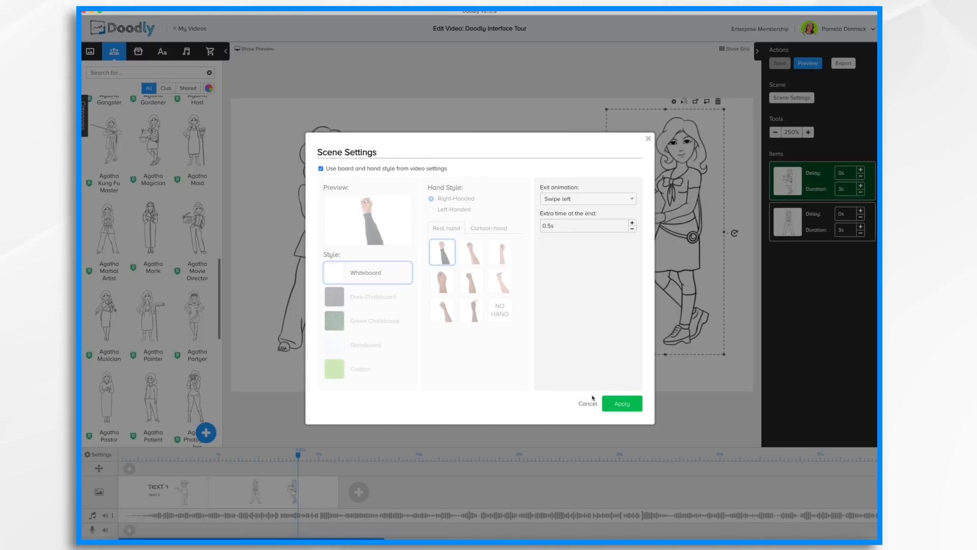
Cancel the scene settings unchanged and reset the canvas zoom.
{"action": "left_click", "coordinate": [621, 403]}
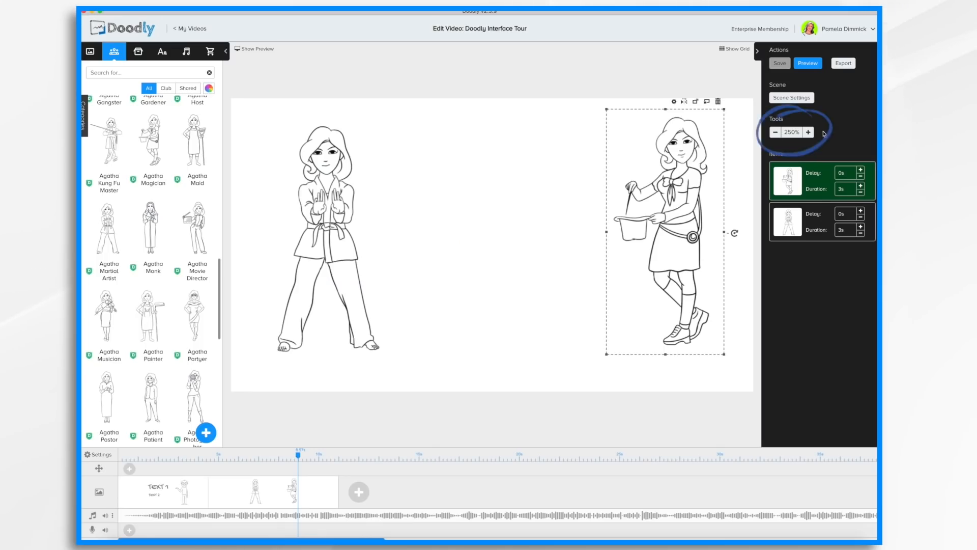
{"action": "left_click", "coordinate": [775, 131]}
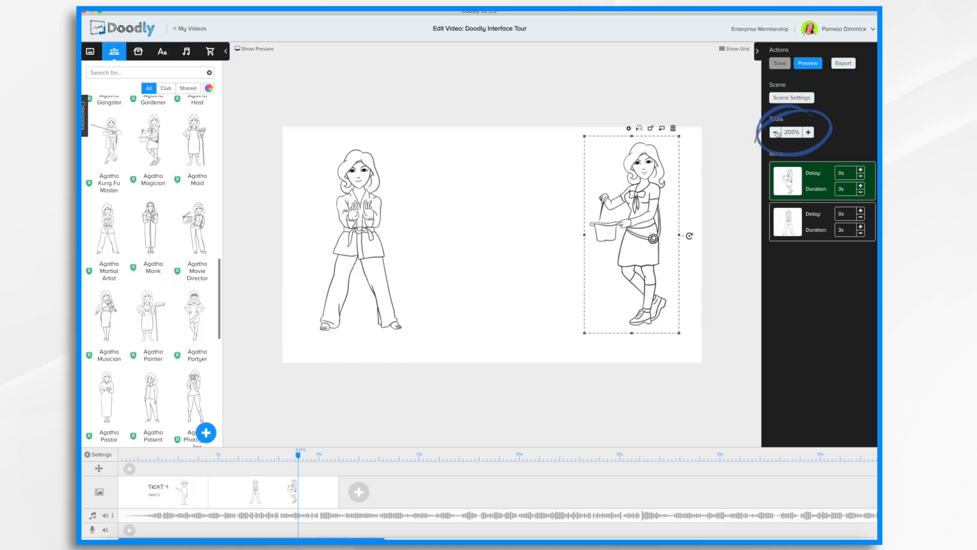
{"action": "left_click", "coordinate": [807, 131]}
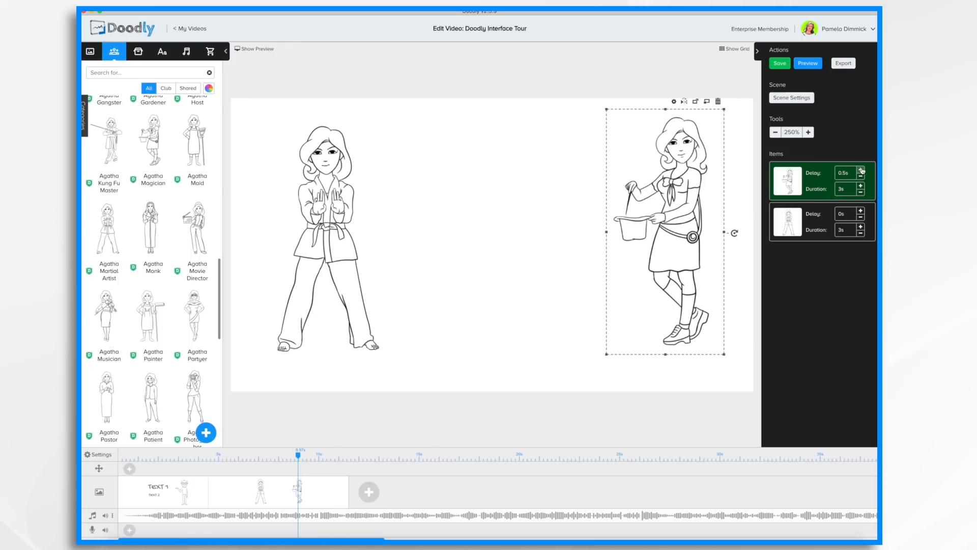
Raise the first character's start delay and lengthen its draw duration to 9.75 s, then save.
{"action": "left_click", "coordinate": [863, 170]}
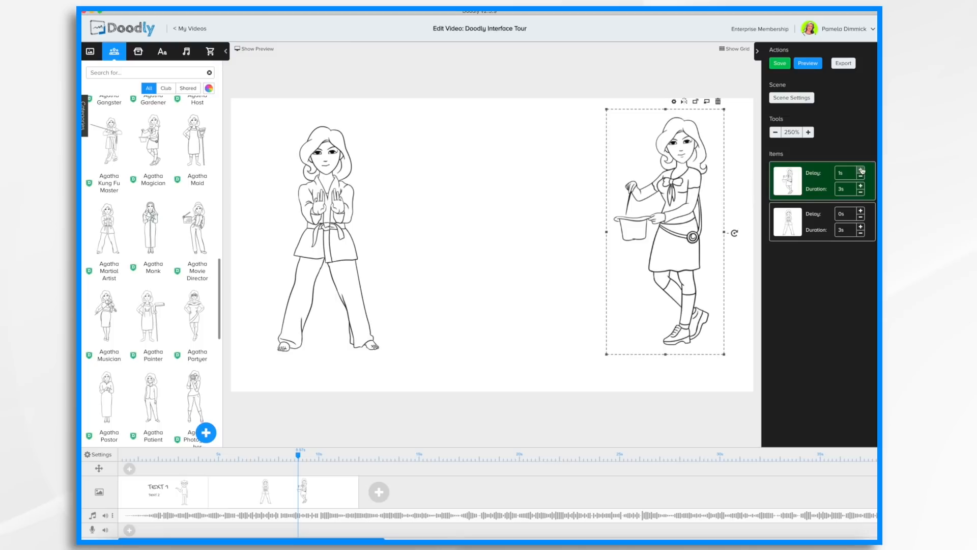
{"action": "left_click", "coordinate": [862, 170]}
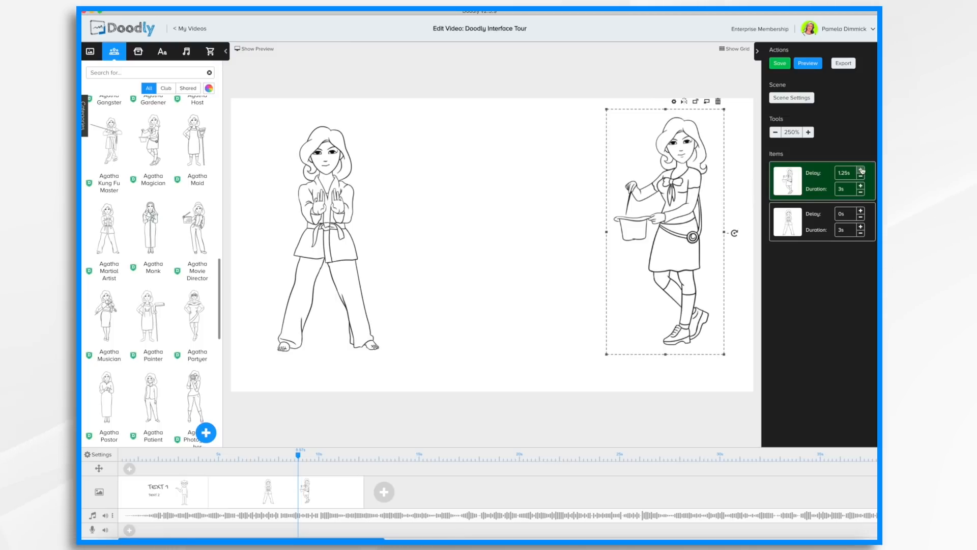
{"action": "left_click", "coordinate": [863, 170]}
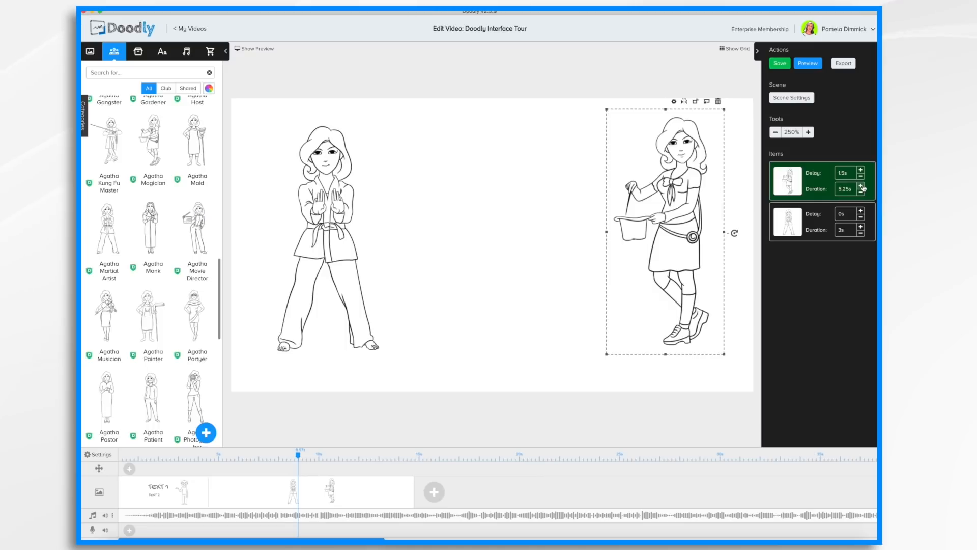
{"action": "left_click", "coordinate": [861, 186]}
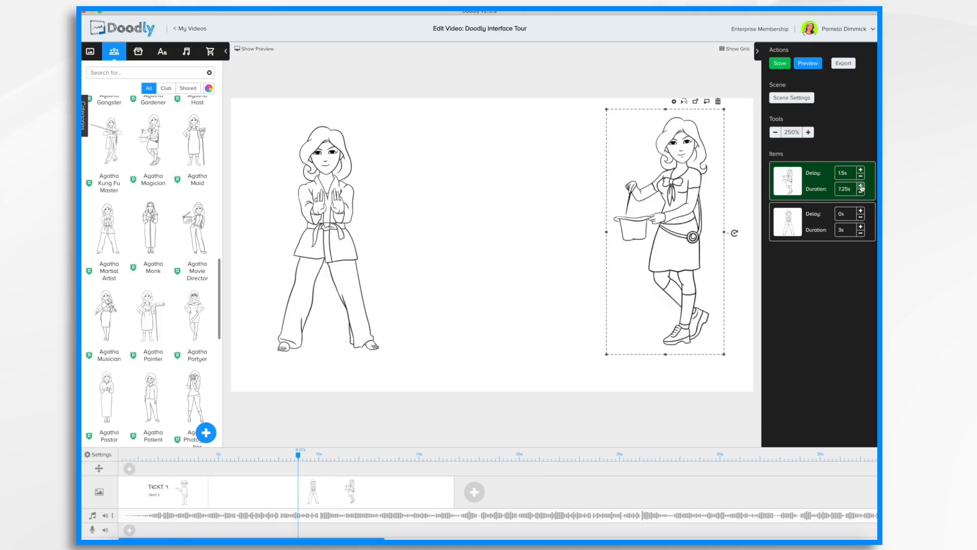
{"action": "left_click", "coordinate": [862, 186]}
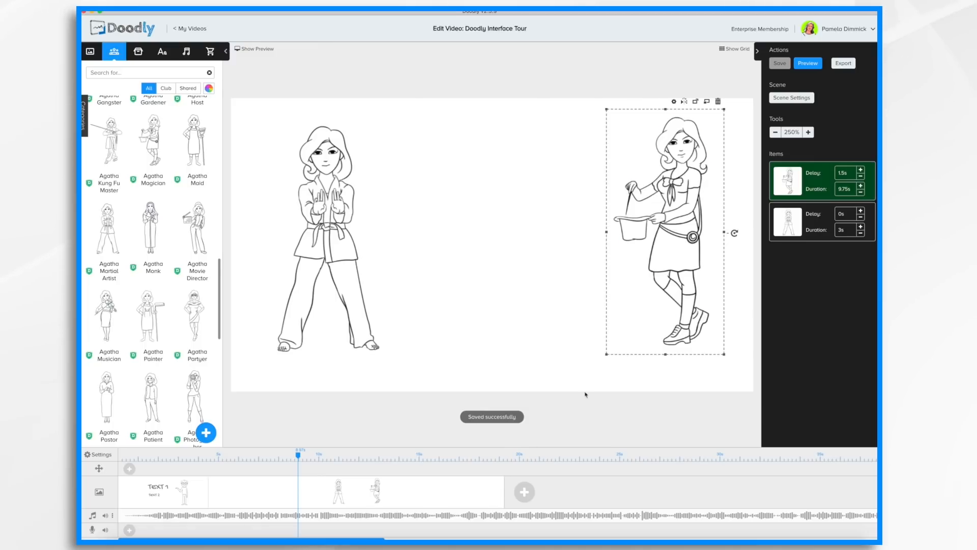
{"action": "left_click", "coordinate": [862, 171]}
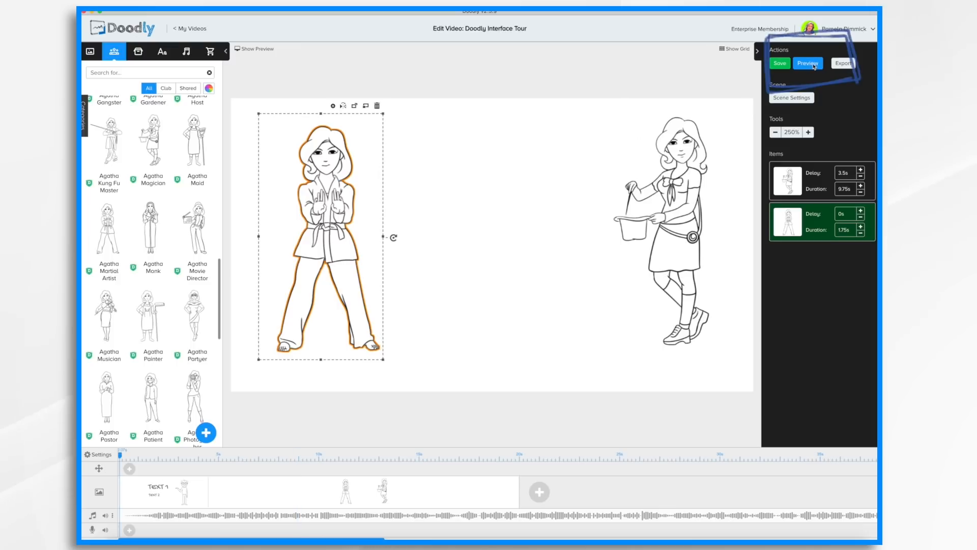
Play a full-video preview, close it, and show the preview player beside the canvas.
{"action": "left_click", "coordinate": [808, 63]}
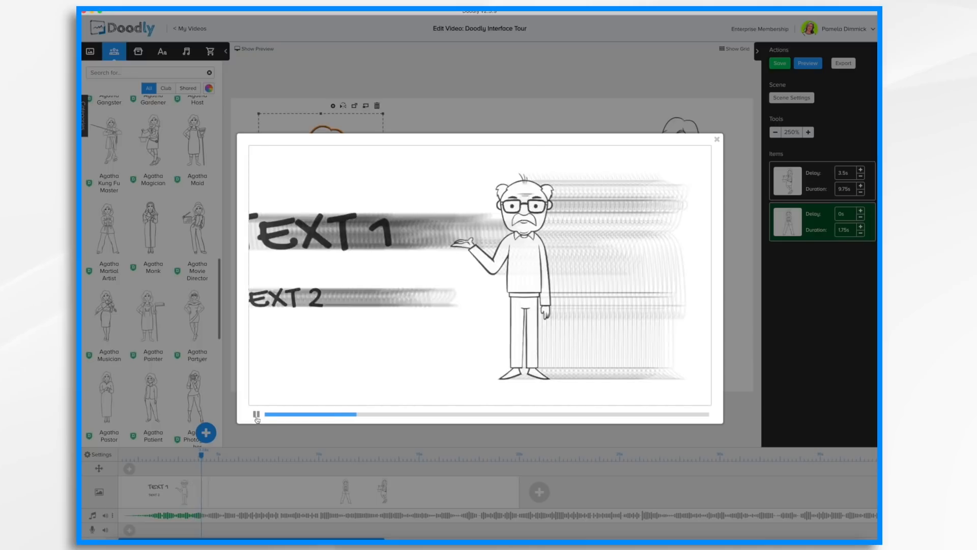
{"action": "left_click", "coordinate": [716, 139]}
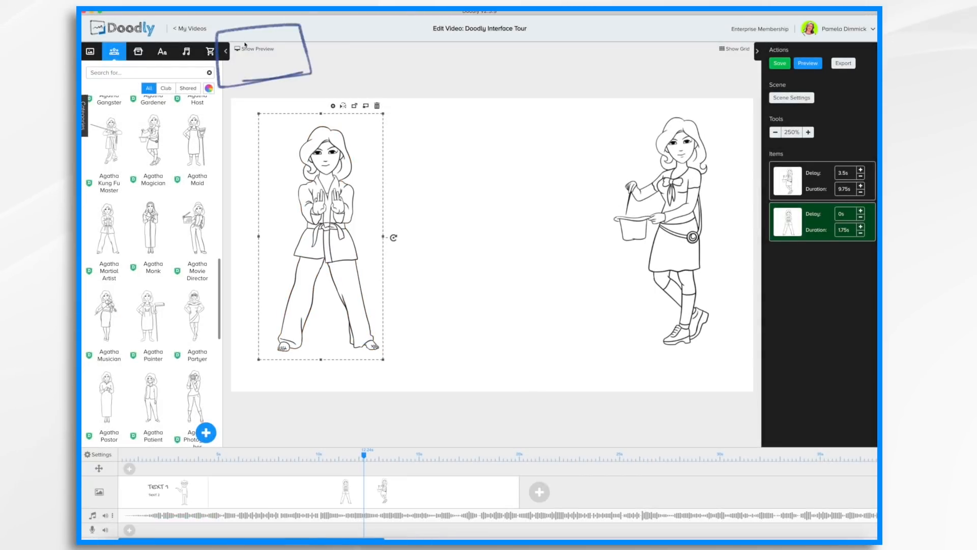
{"action": "left_click", "coordinate": [253, 49]}
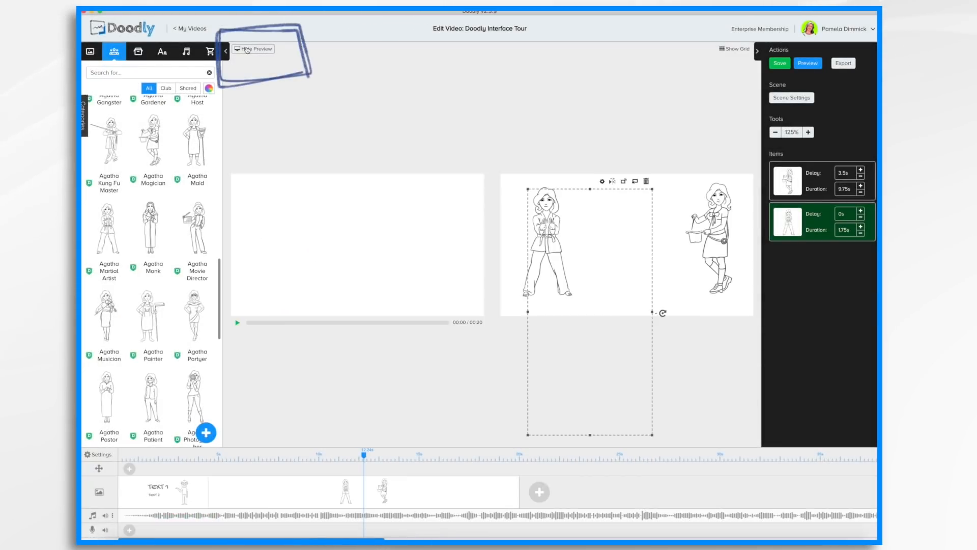
{"action": "left_click", "coordinate": [253, 48]}
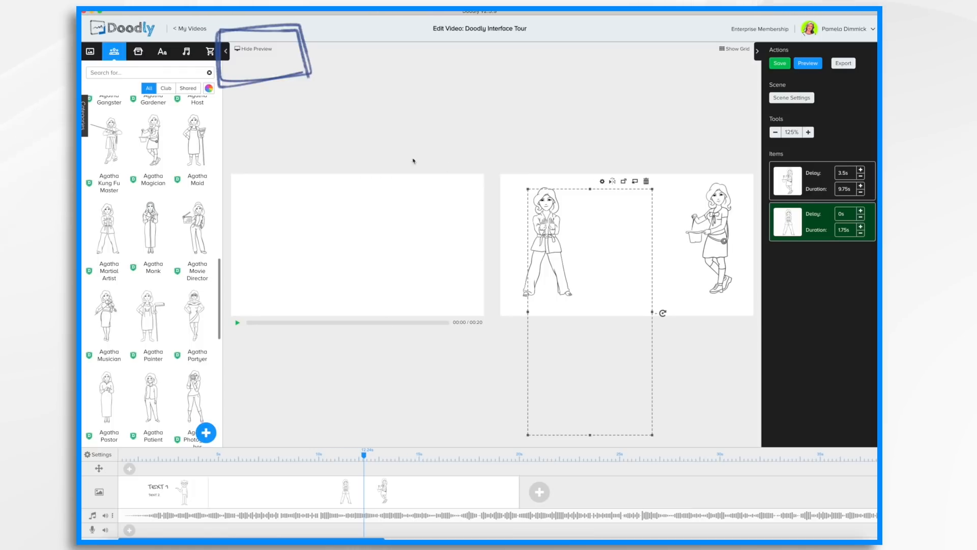
{"action": "left_click", "coordinate": [779, 62]}
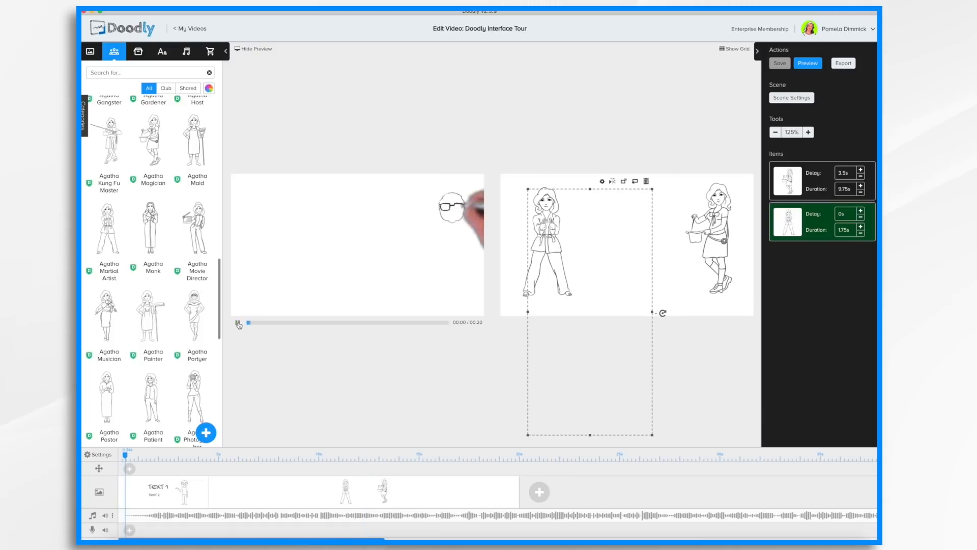
Play the video in the preview player and scrub the playhead back near the start.
{"action": "left_click", "coordinate": [239, 322]}
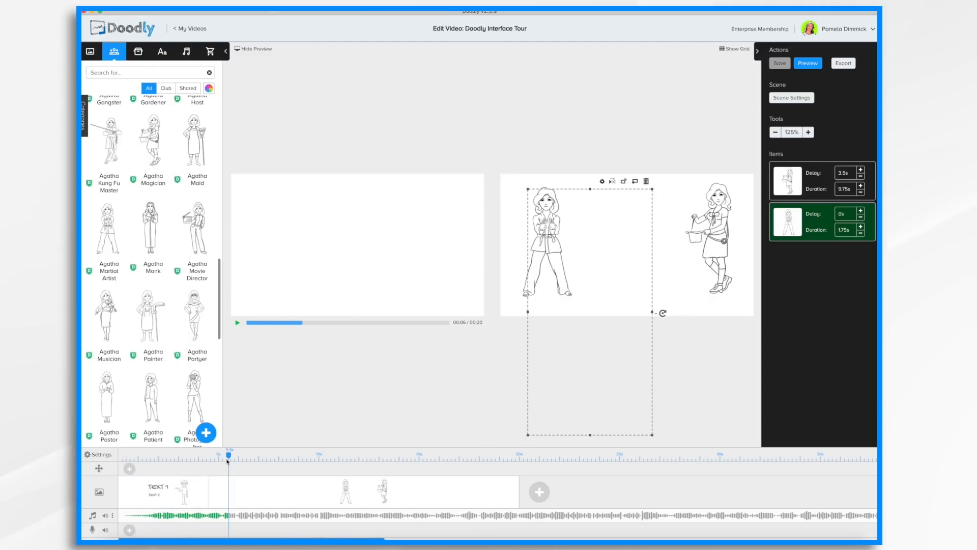
{"action": "left_click_drag", "start_coordinate": [226, 459], "coordinate": [144, 460]}
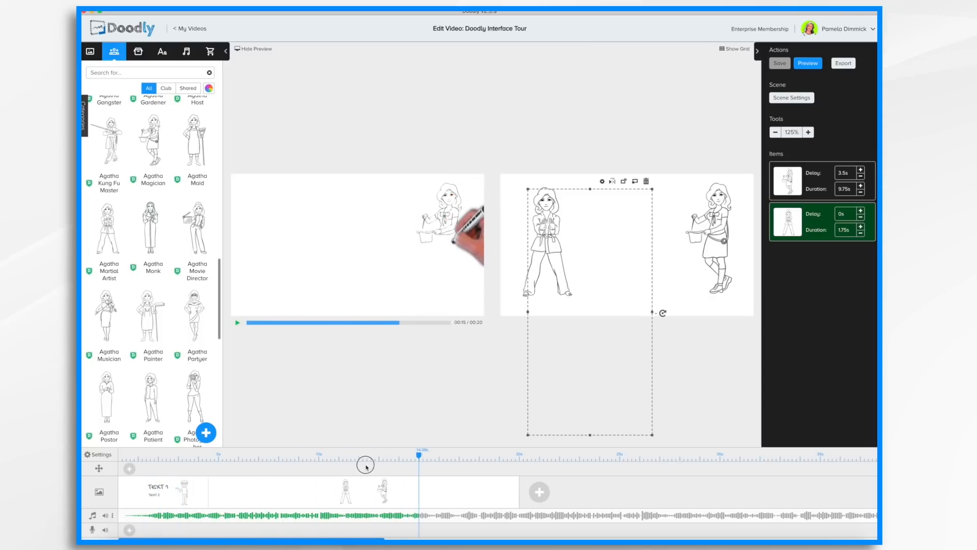
{"action": "left_click_drag", "start_coordinate": [366, 457], "coordinate": [405, 456]}
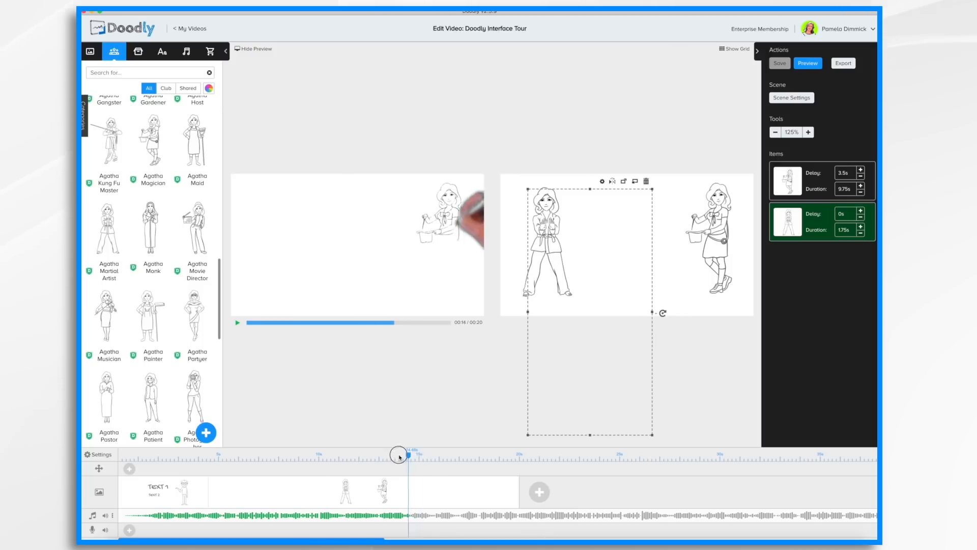
{"action": "left_click_drag", "start_coordinate": [405, 455], "coordinate": [256, 457]}
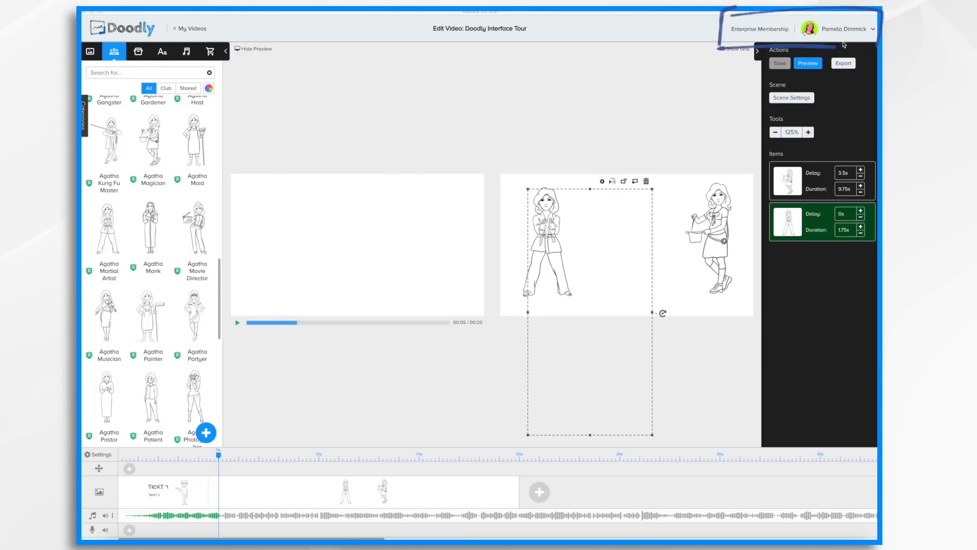
{"action": "mouse_move", "coordinate": [873, 43]}
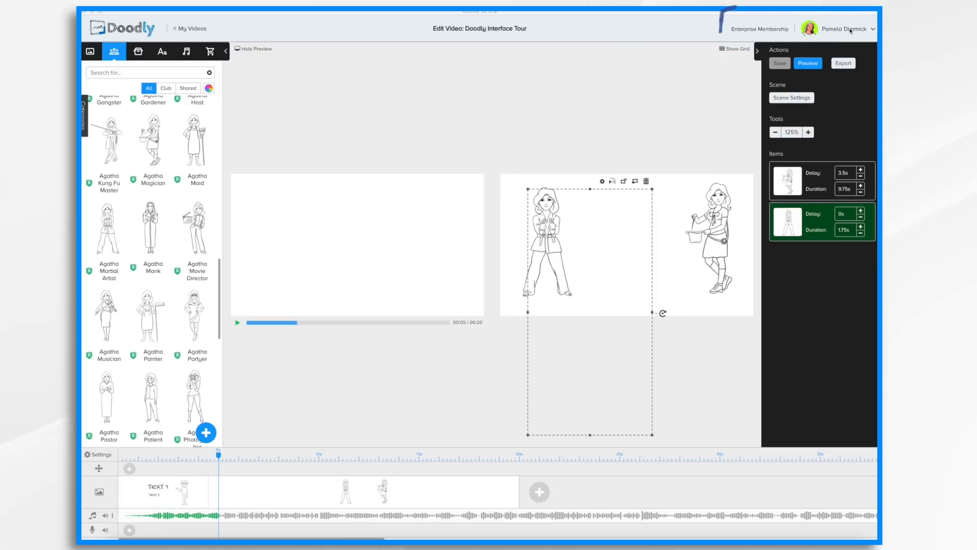
Return from the editor to My Videos, where 'Doodly Interface Tour' now lists two scenes.
{"action": "left_click", "coordinate": [847, 29]}
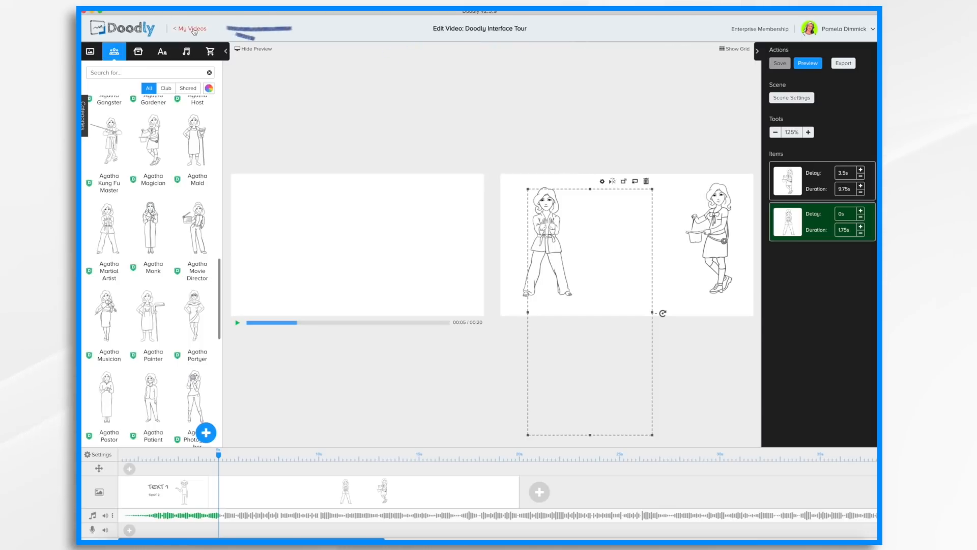
{"action": "left_click", "coordinate": [189, 29]}
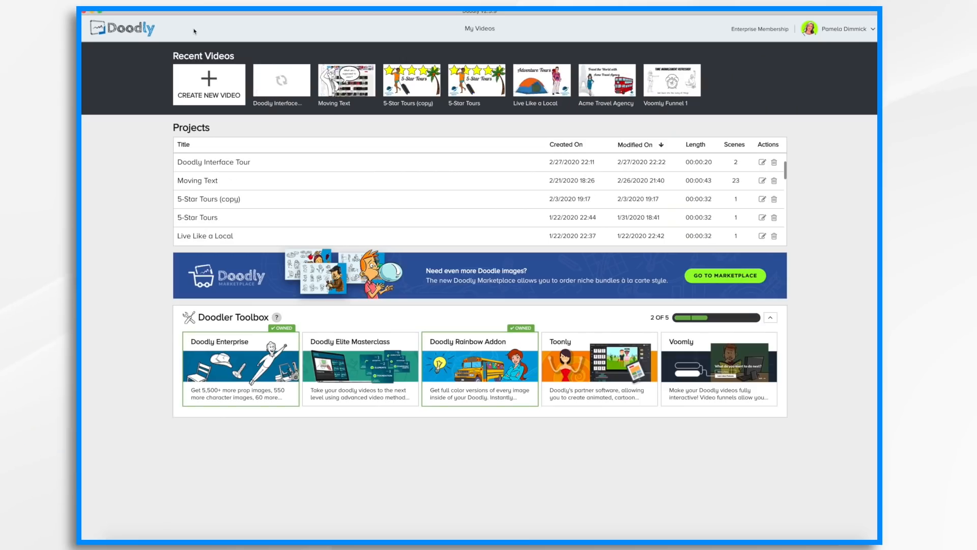